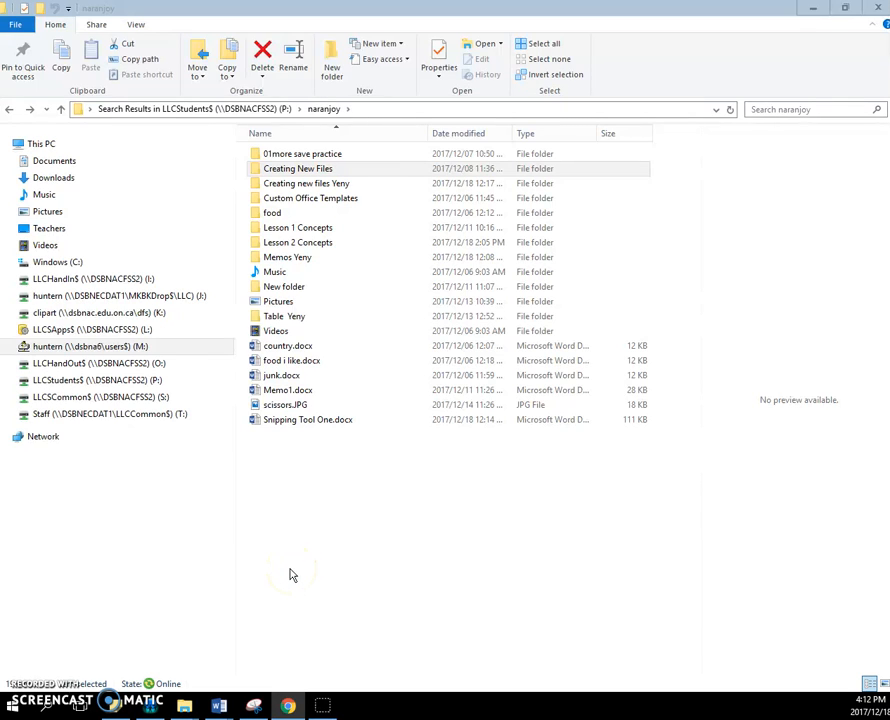
mouse_move(405, 238)
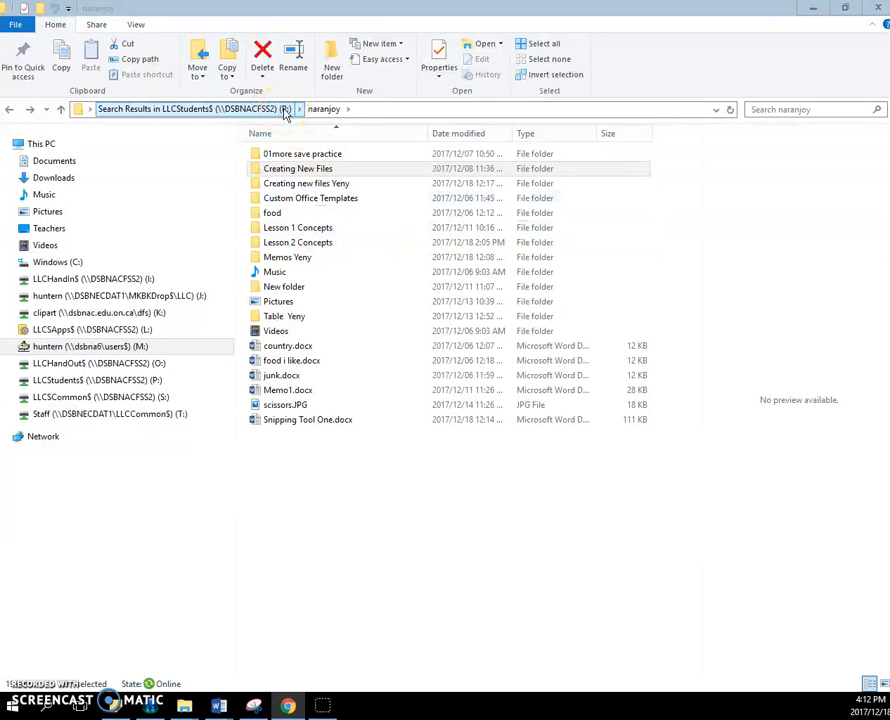
- Open the 'Creating new files Yeny' folder and bring up its View layout options
left_click(305, 168)
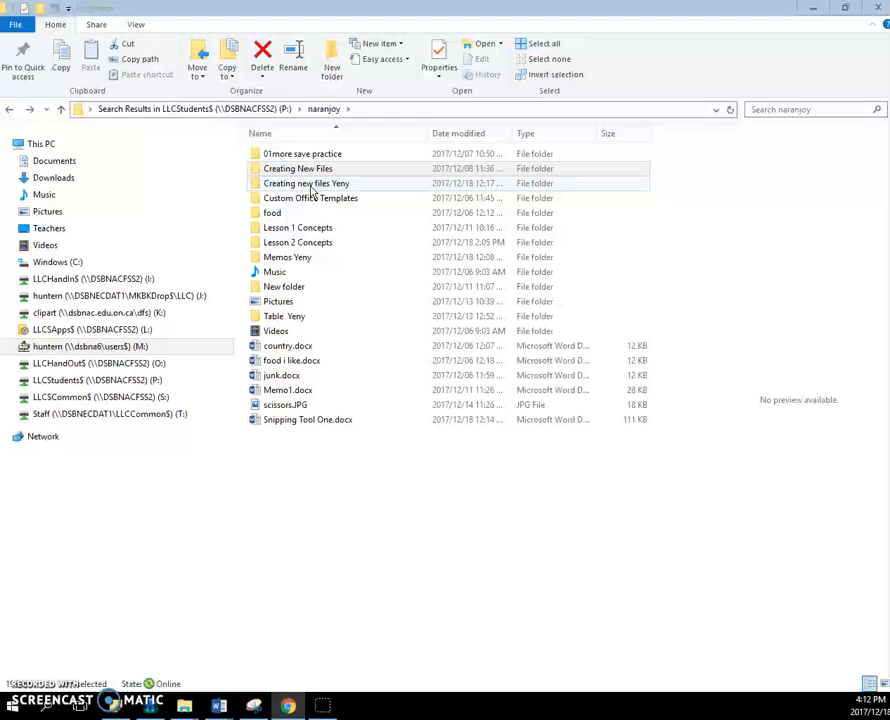
double_click(306, 183)
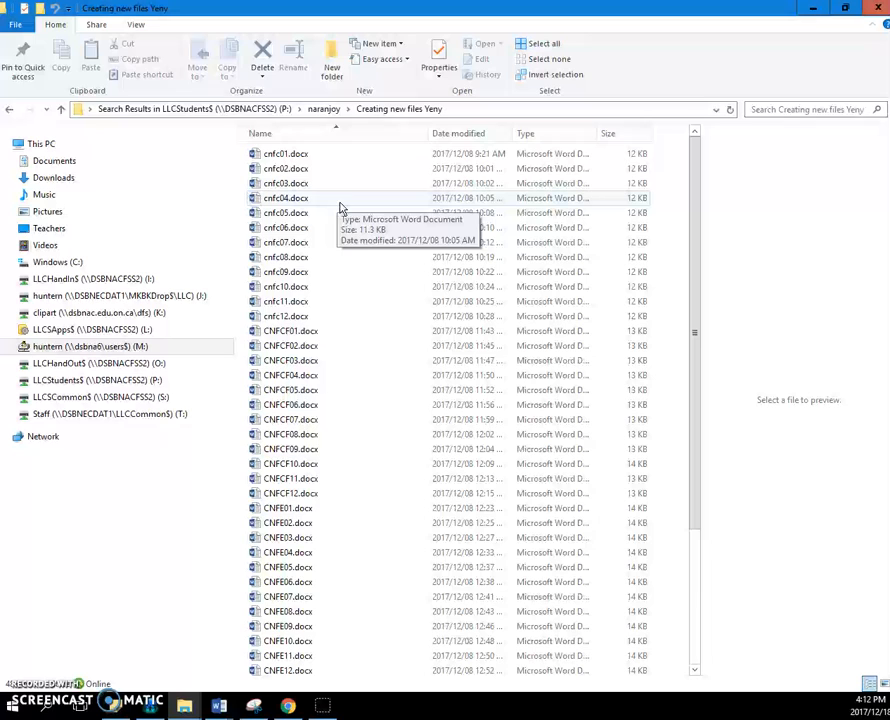
mouse_move(345, 213)
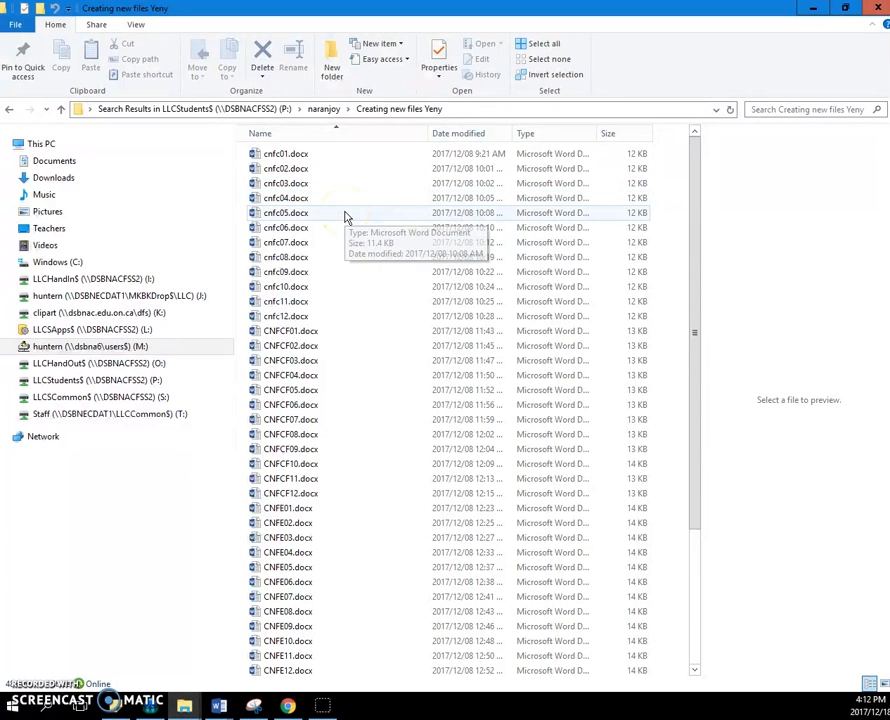
mouse_move(349, 197)
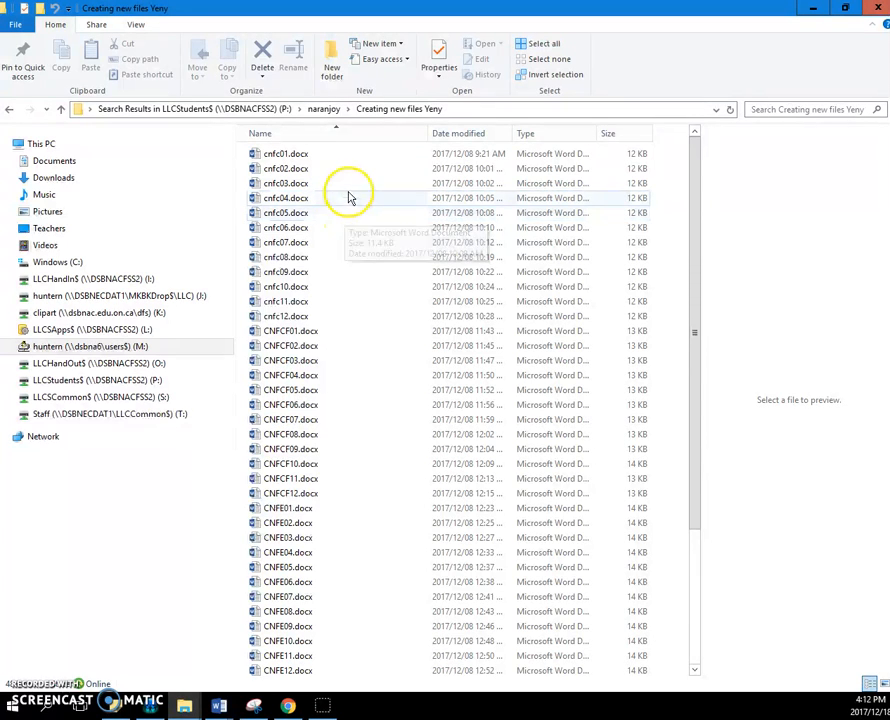
left_click(136, 24)
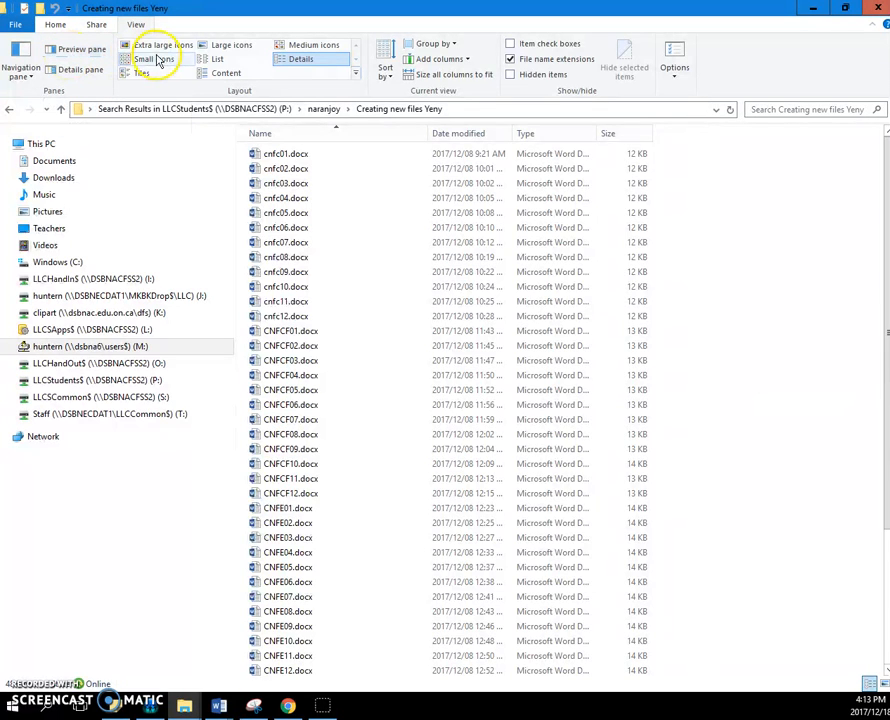
- Try the List, Details and Content layouts, settling on the compact List view
left_click(215, 58)
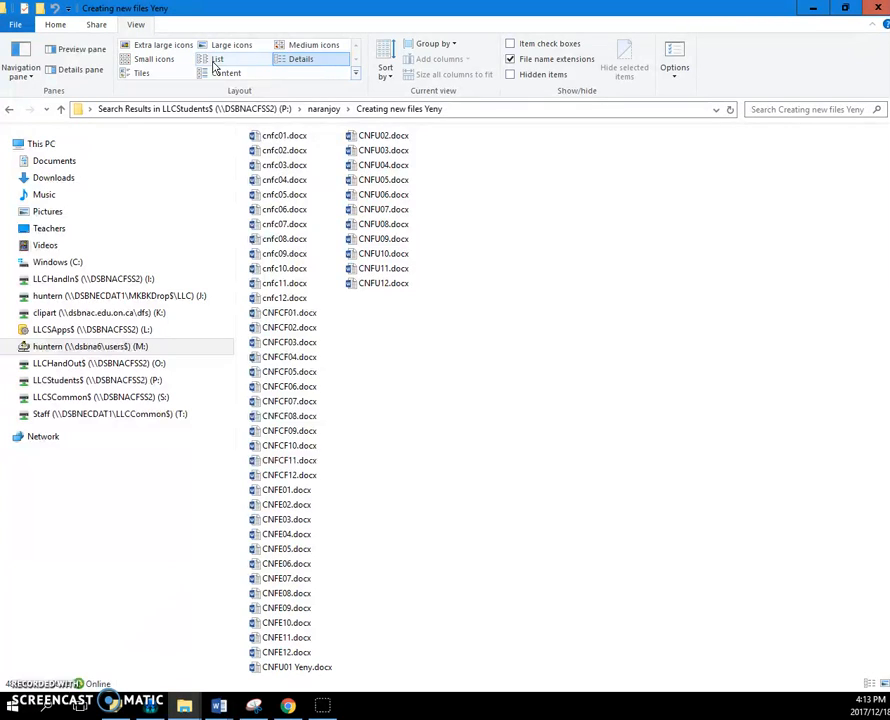
left_click(219, 58)
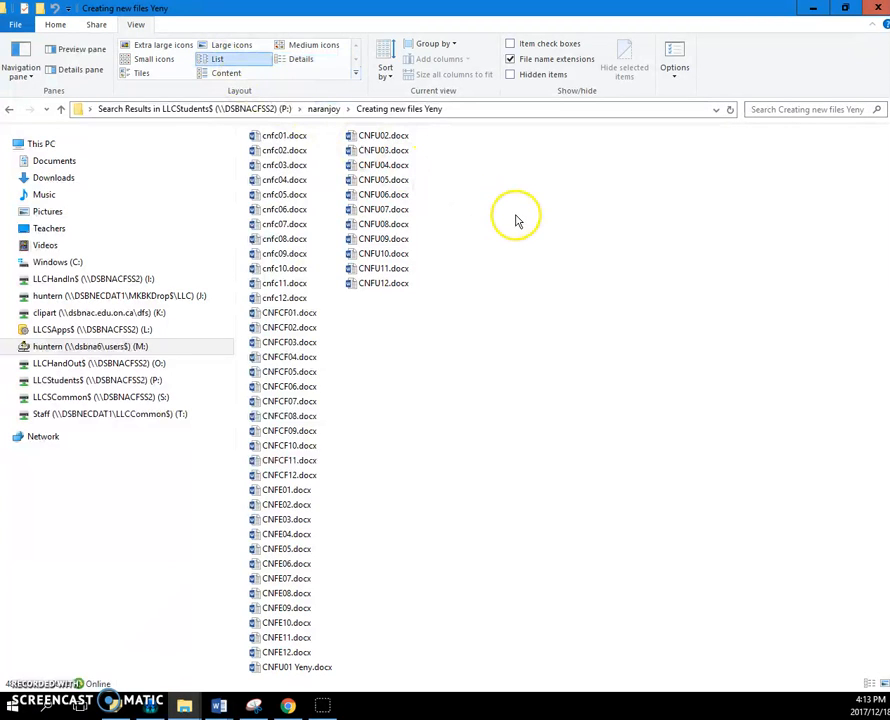
left_click(395, 109)
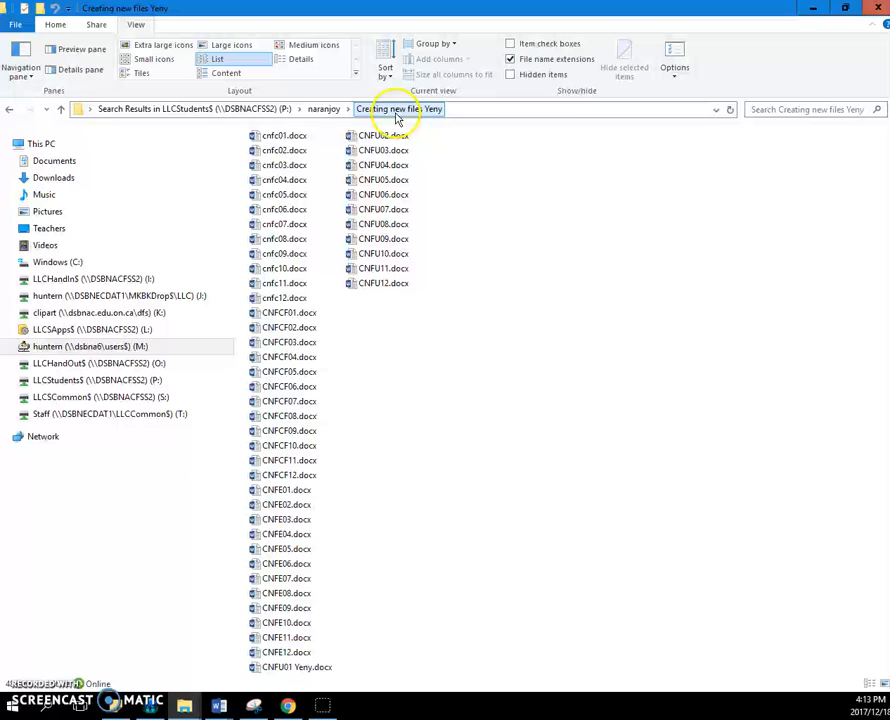
left_click(299, 58)
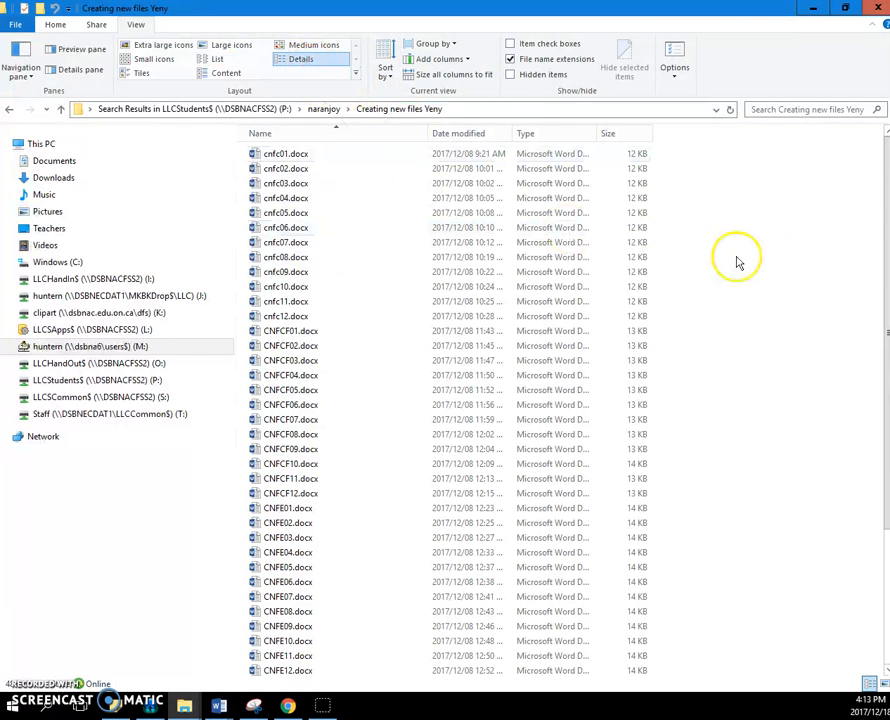
scroll("down", 3)
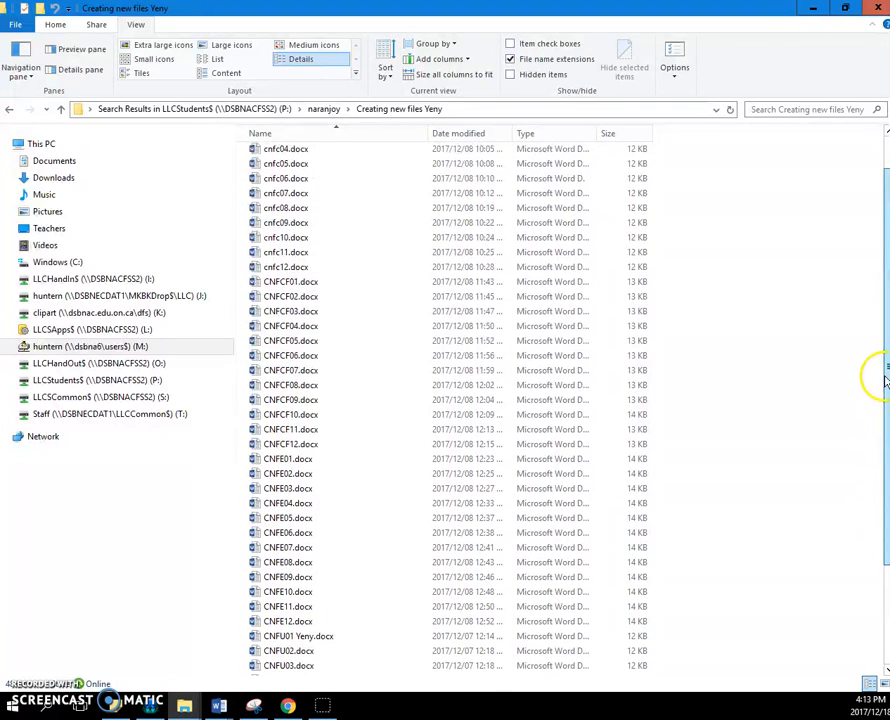
left_click(260, 133)
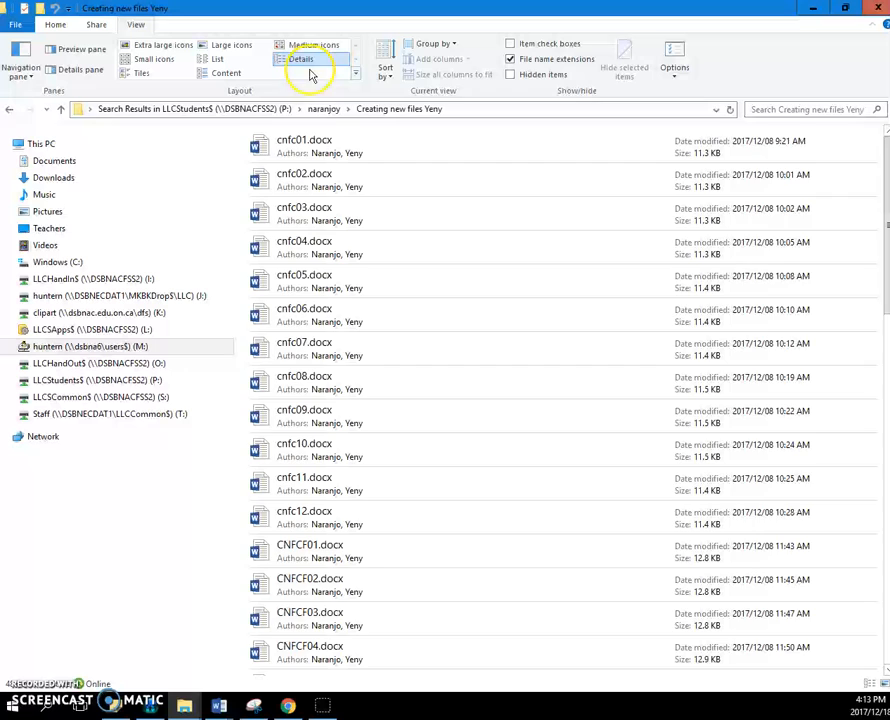
left_click(301, 58)
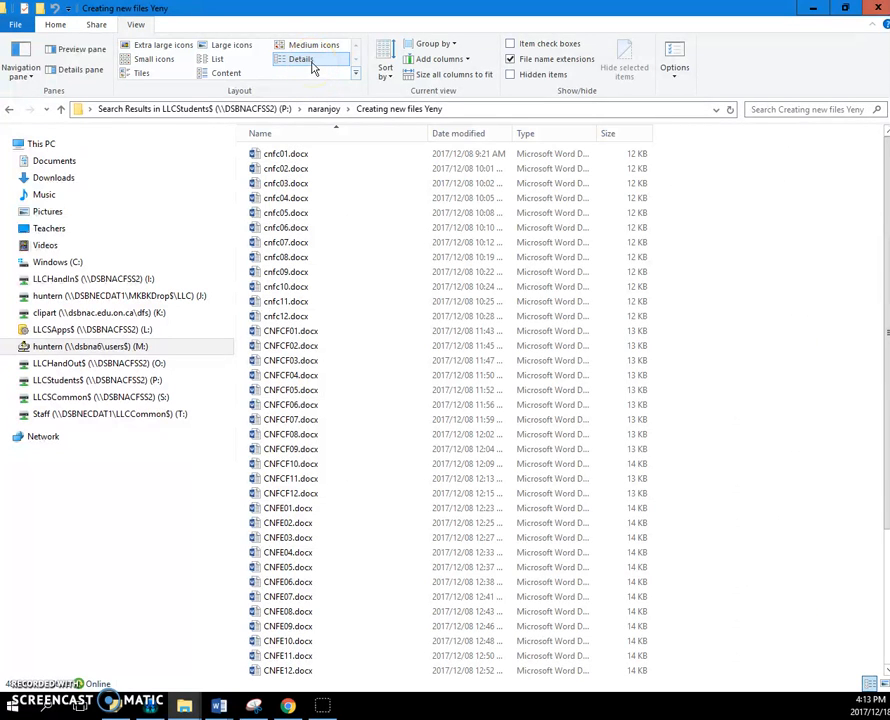
left_click(216, 58)
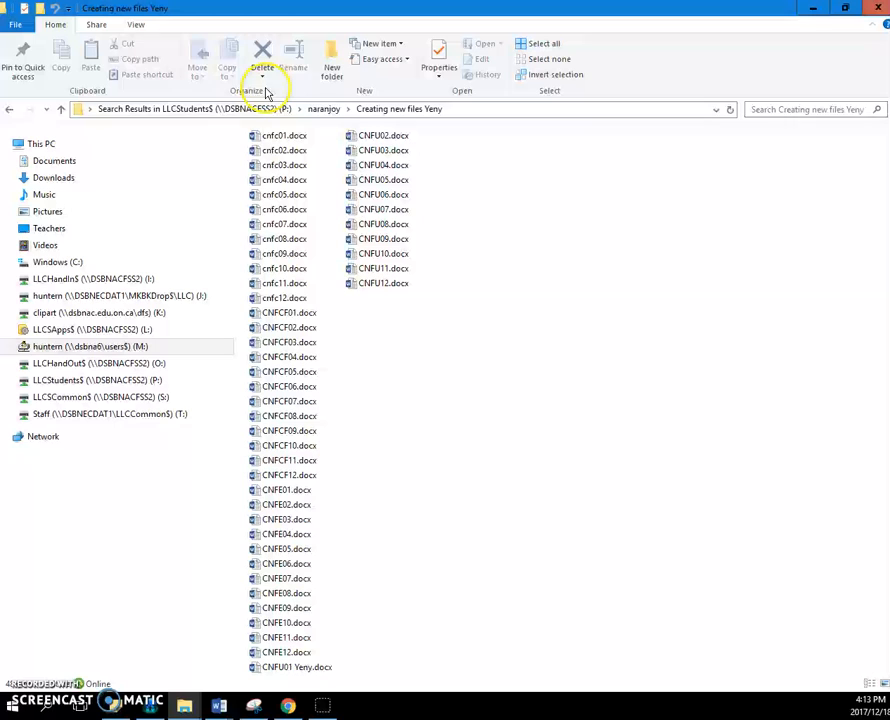
mouse_move(331, 62)
type("Underline")
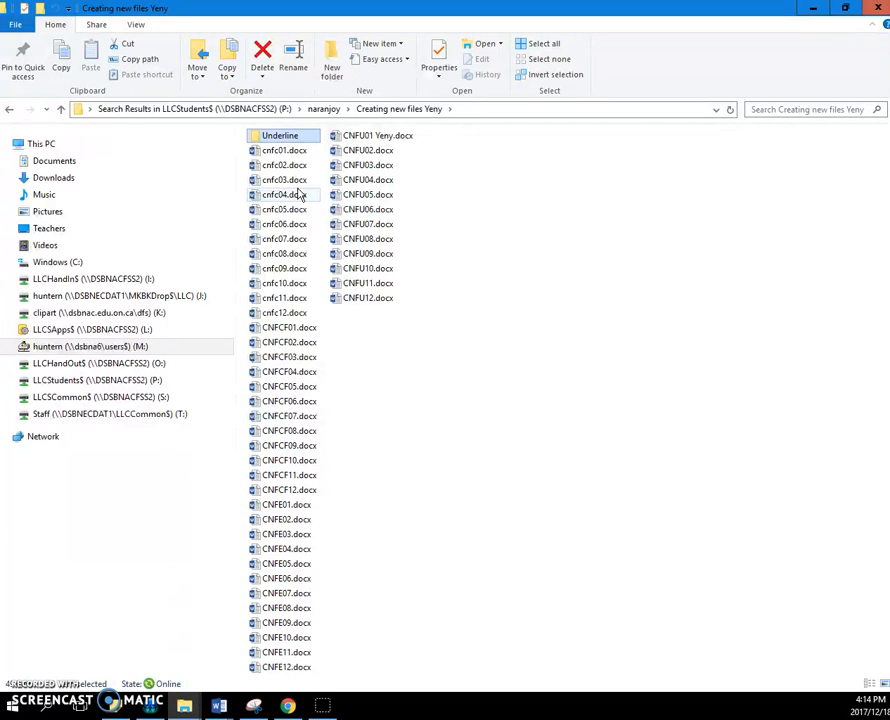
mouse_move(283, 135)
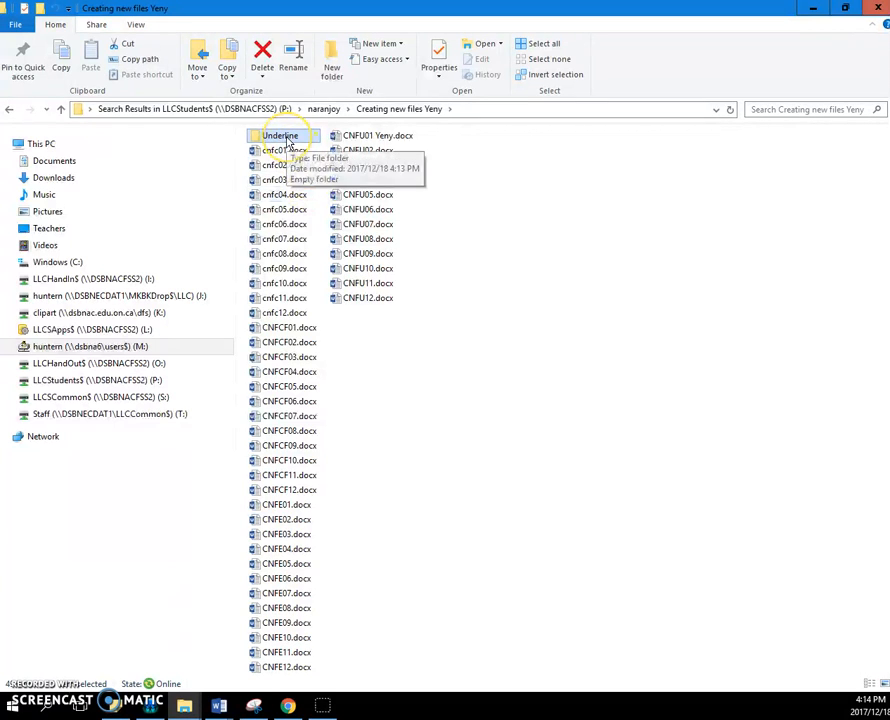
mouse_move(294, 60)
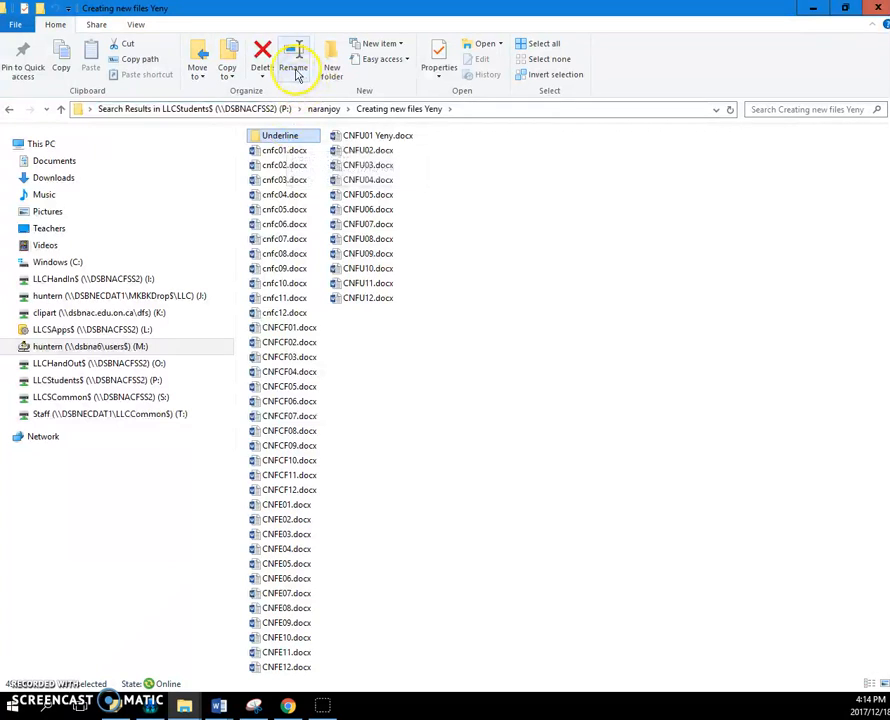
- Use New folder on the Home ribbon to create the Underline folder
left_click(294, 57)
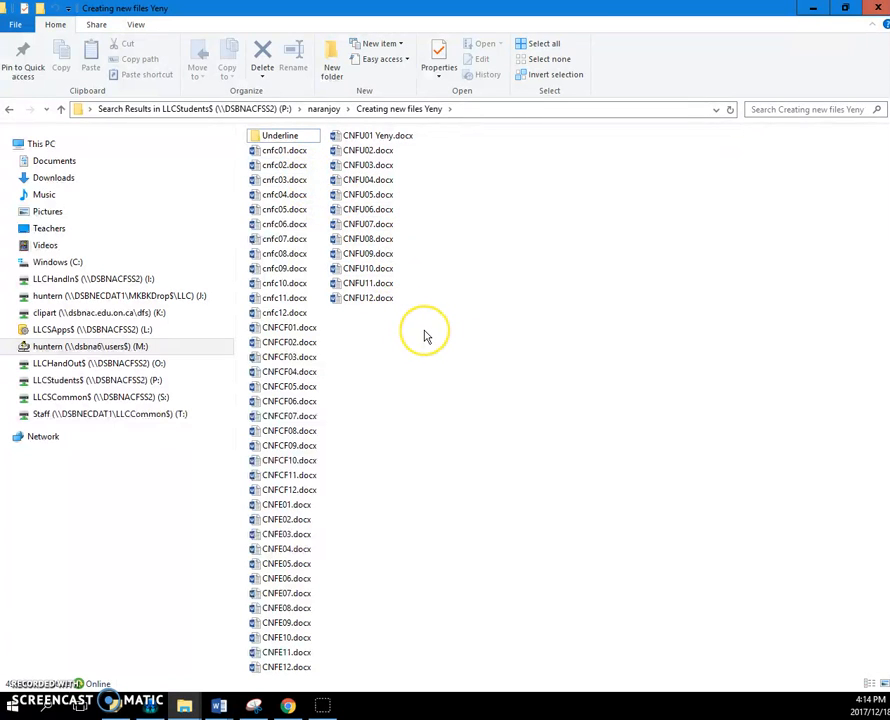
mouse_move(393, 240)
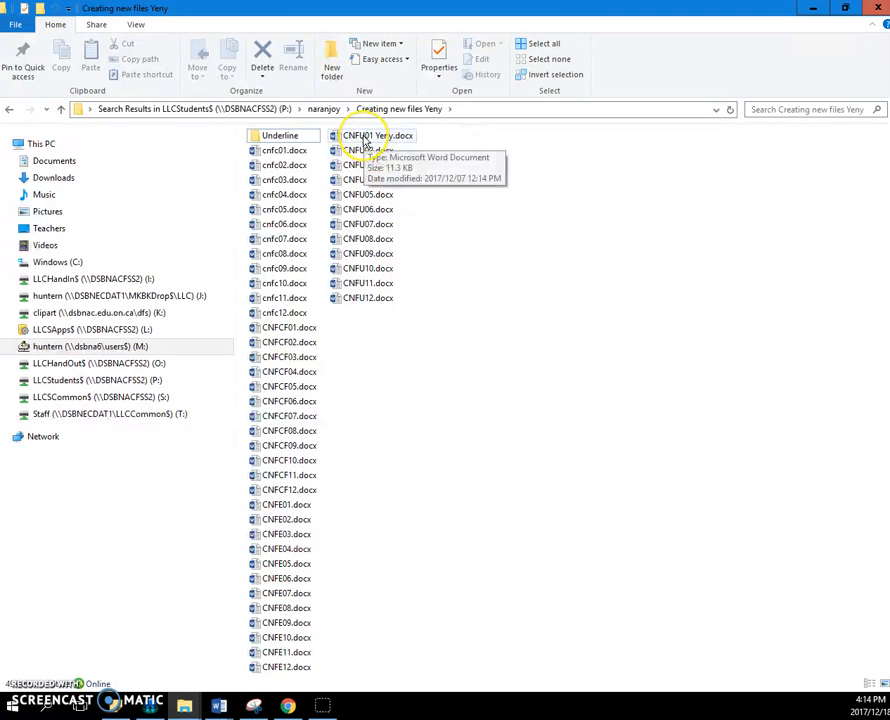
- Select CNFU01 Yeny.docx to begin selecting the CNFU documents
left_click(375, 135)
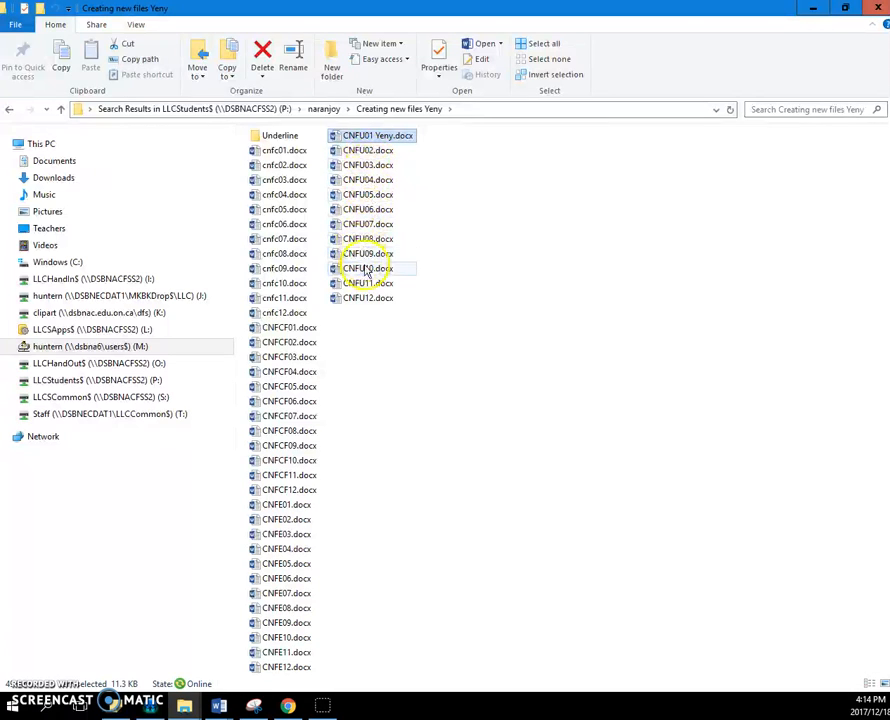
mouse_move(368, 298)
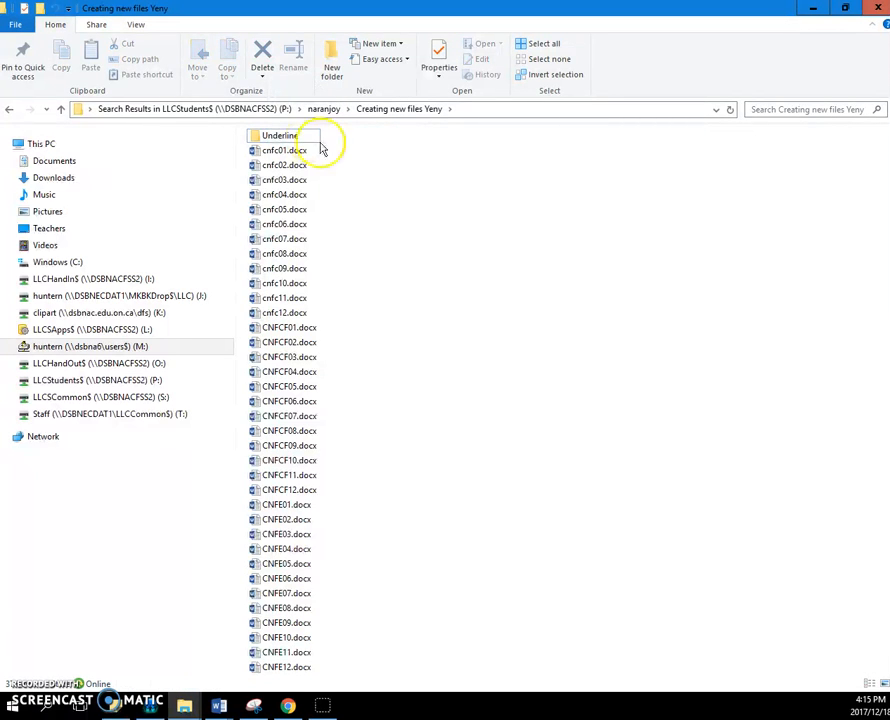
mouse_move(380, 165)
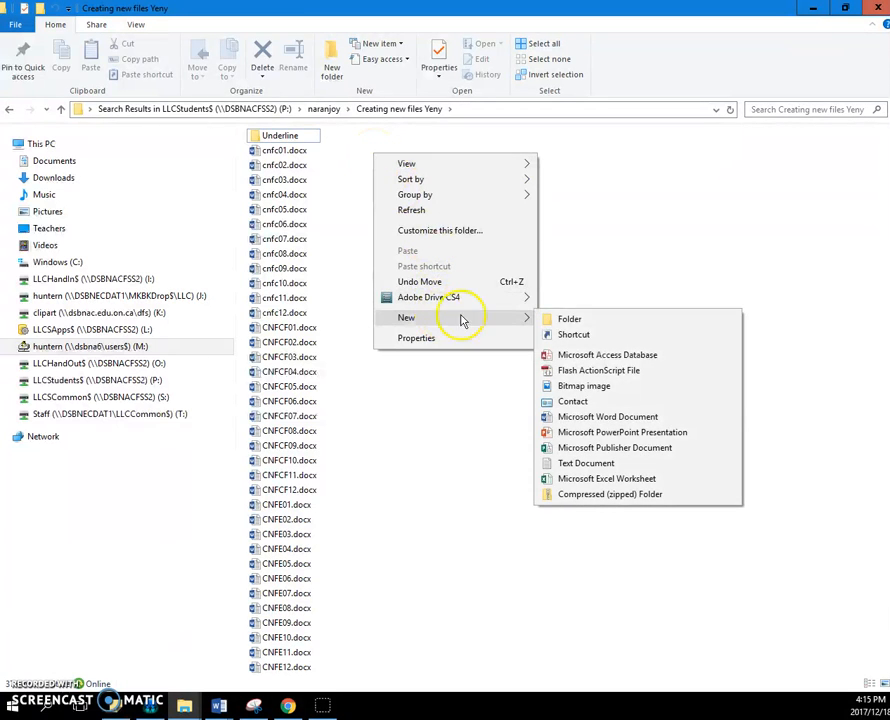
- Create a new folder and name it Colour
left_click(569, 318)
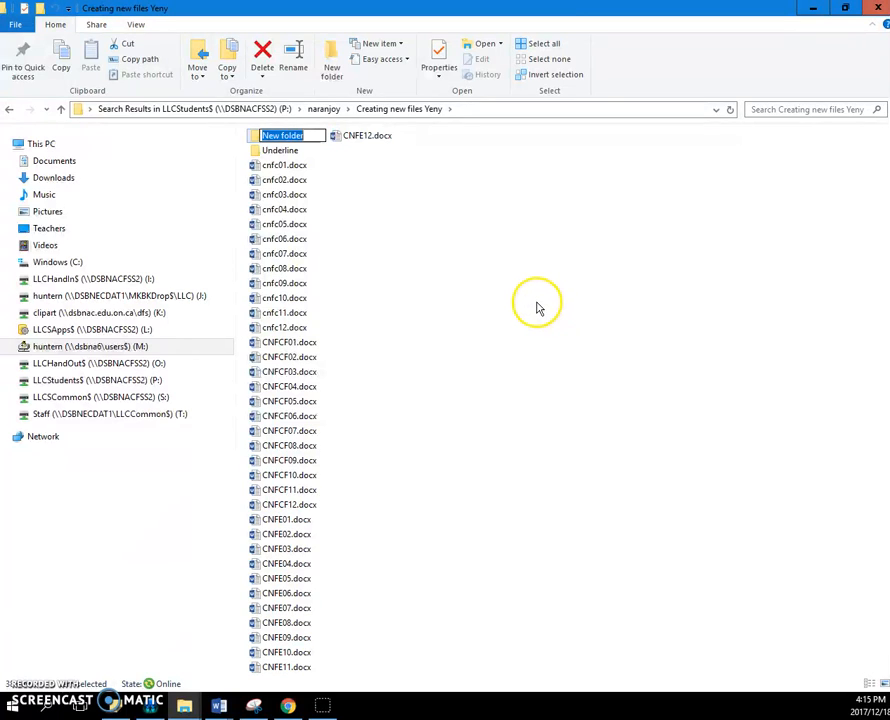
type("Colour")
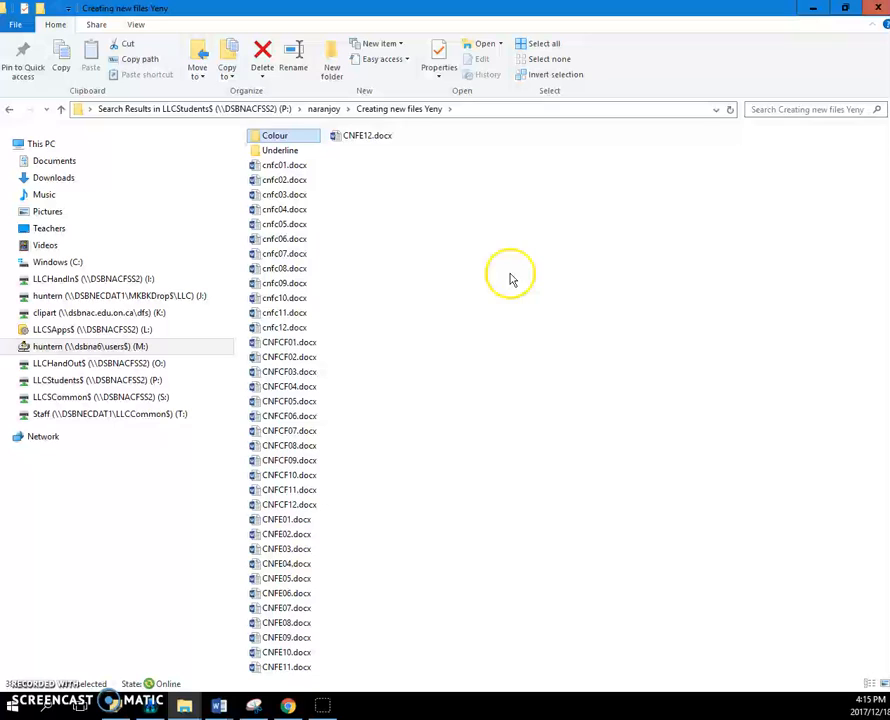
mouse_move(350, 228)
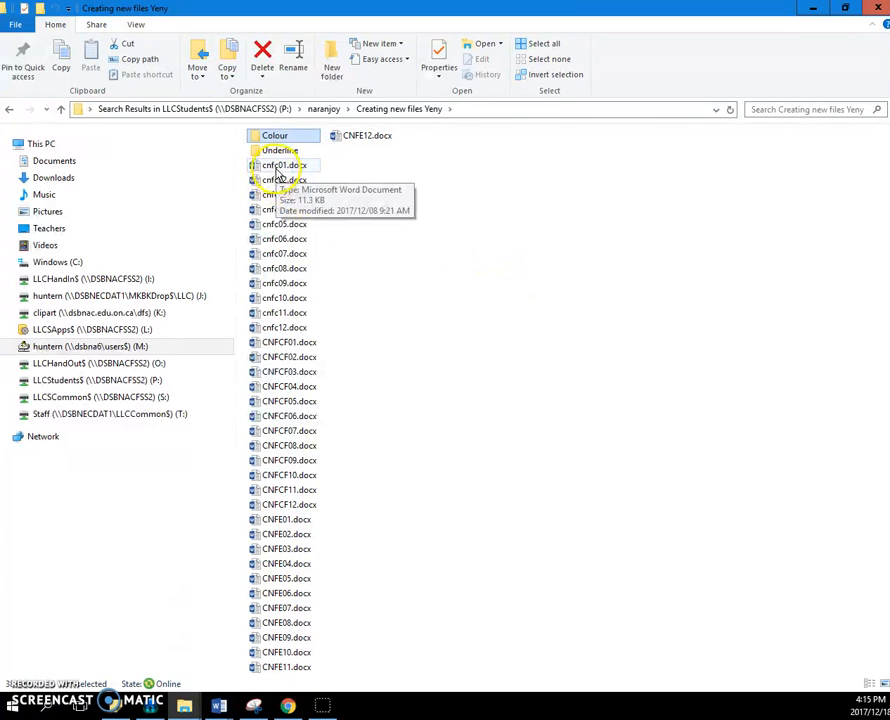
- Select the cnfc01.docx through cnfc12.docx documents as a range
left_click(283, 164)
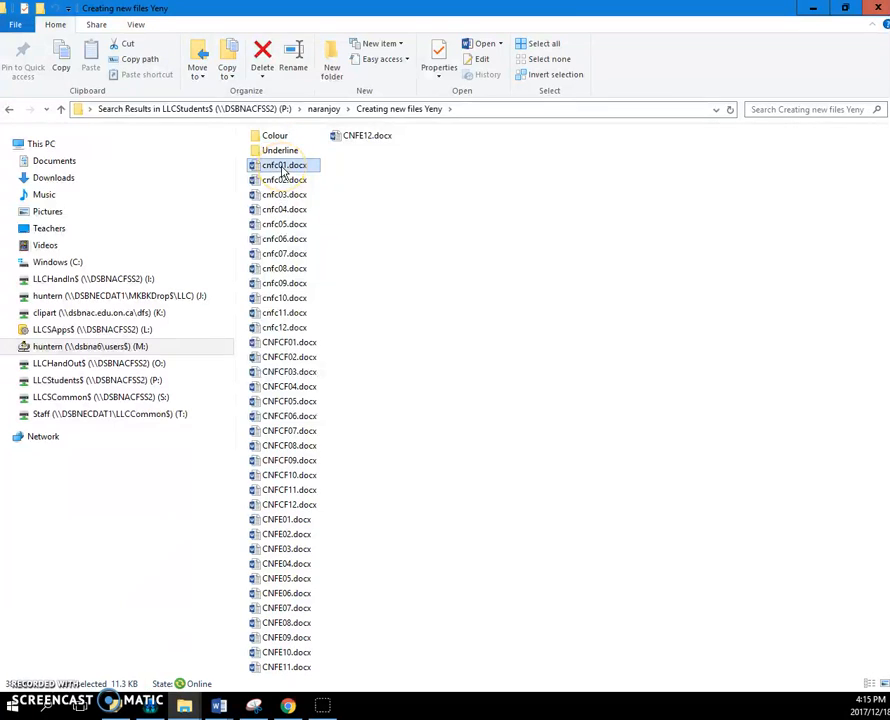
mouse_move(293, 313)
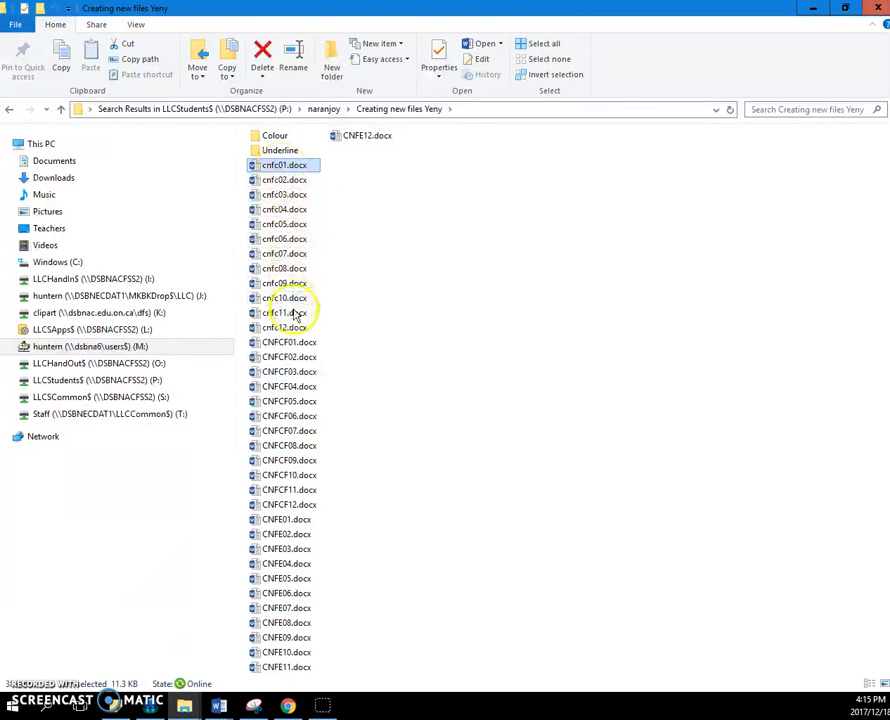
mouse_move(290, 327)
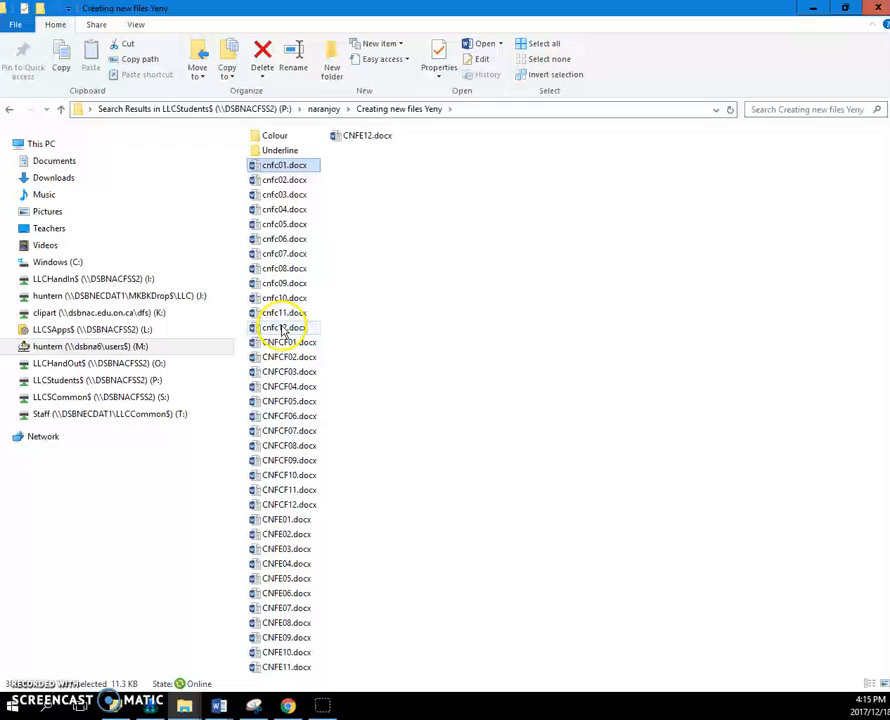
left_click(282, 327)
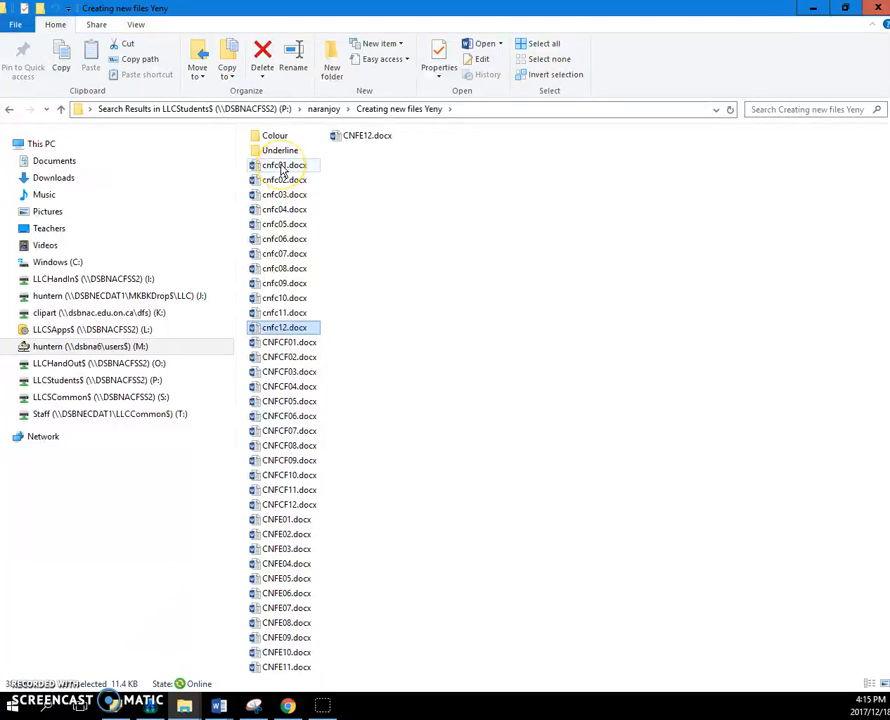
left_click(282, 165)
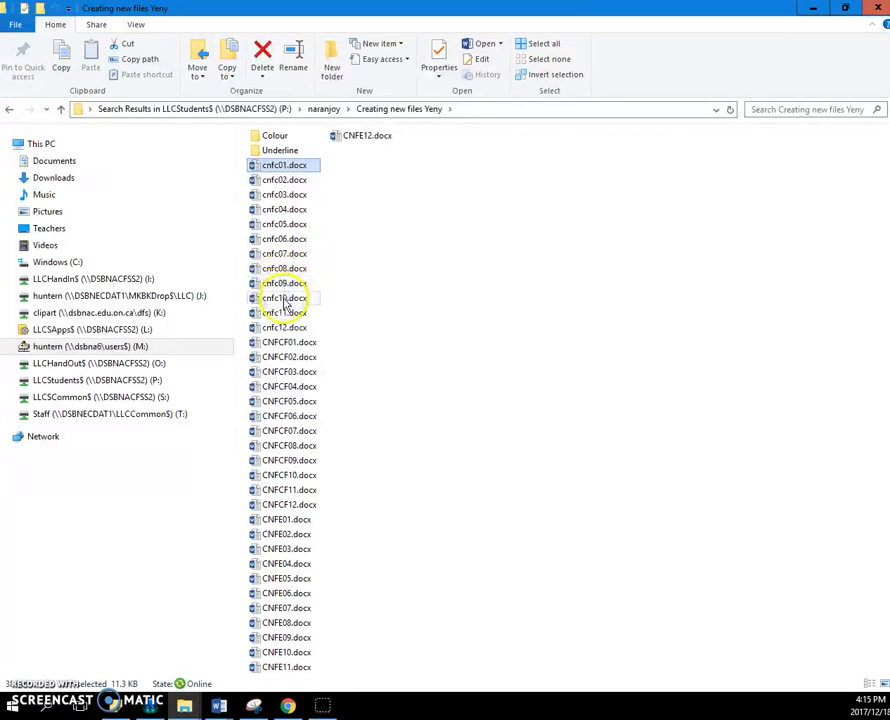
mouse_move(285, 327)
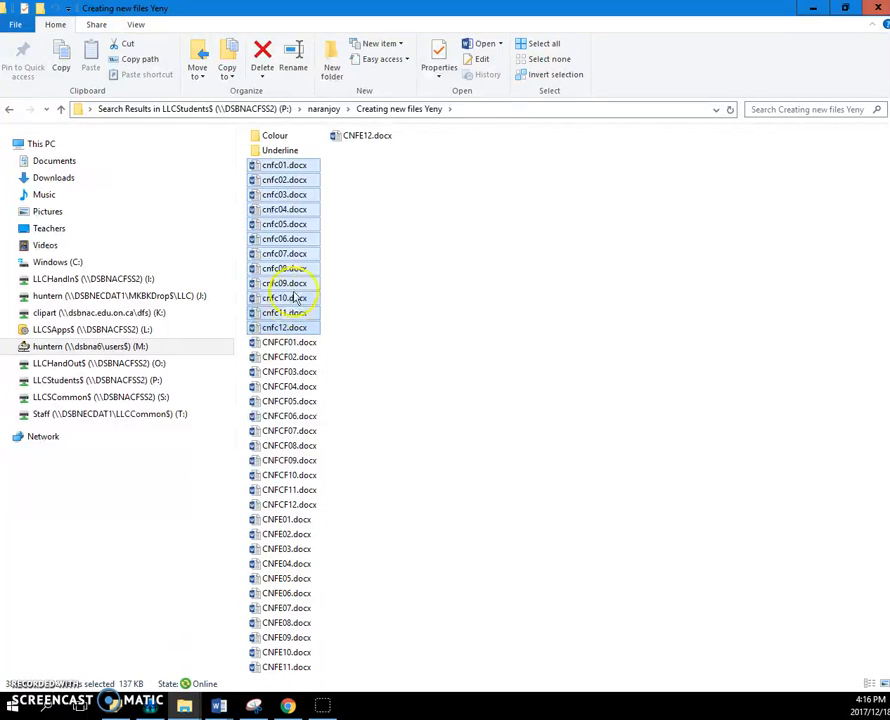
mouse_move(330, 240)
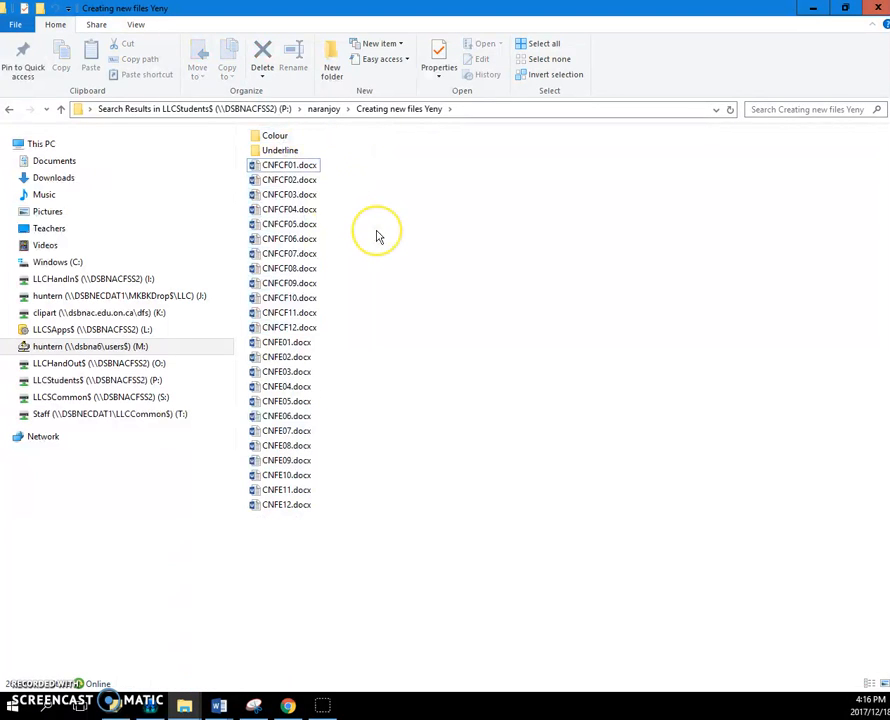
mouse_move(374, 218)
type("Effects")
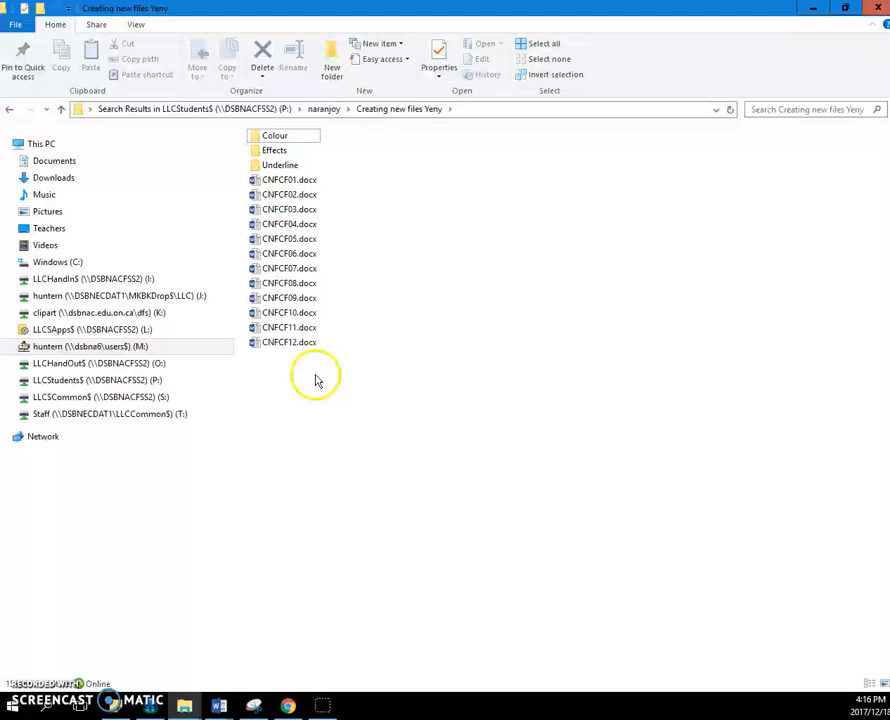
mouse_move(398, 333)
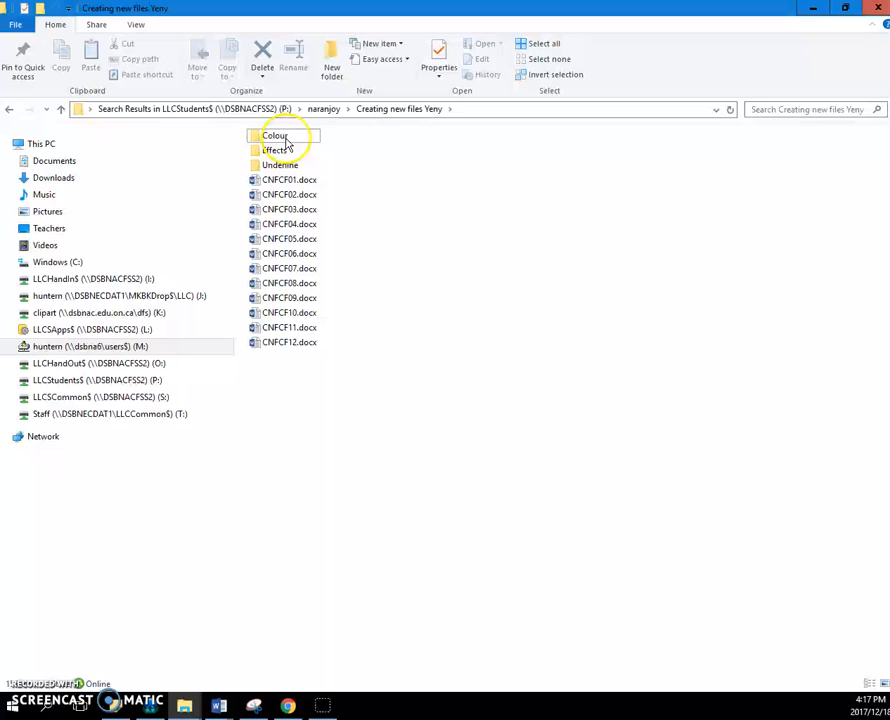
- Open the Colour folder holding the cnfc documents
double_click(274, 135)
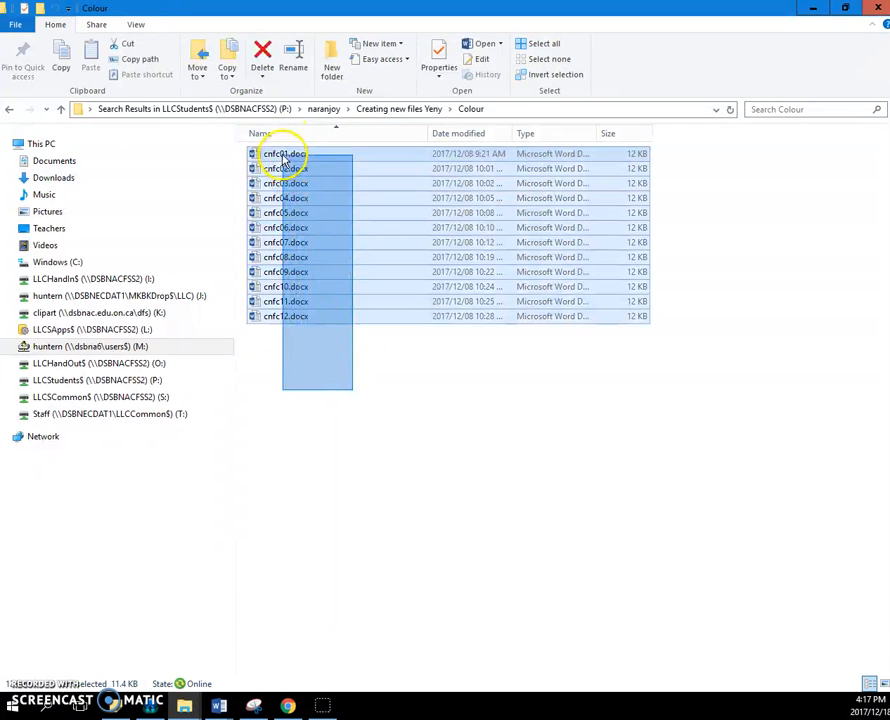
- Cut the cnfc01–cnfc12 files back to the main folder, then open Effects
right_click(283, 160)
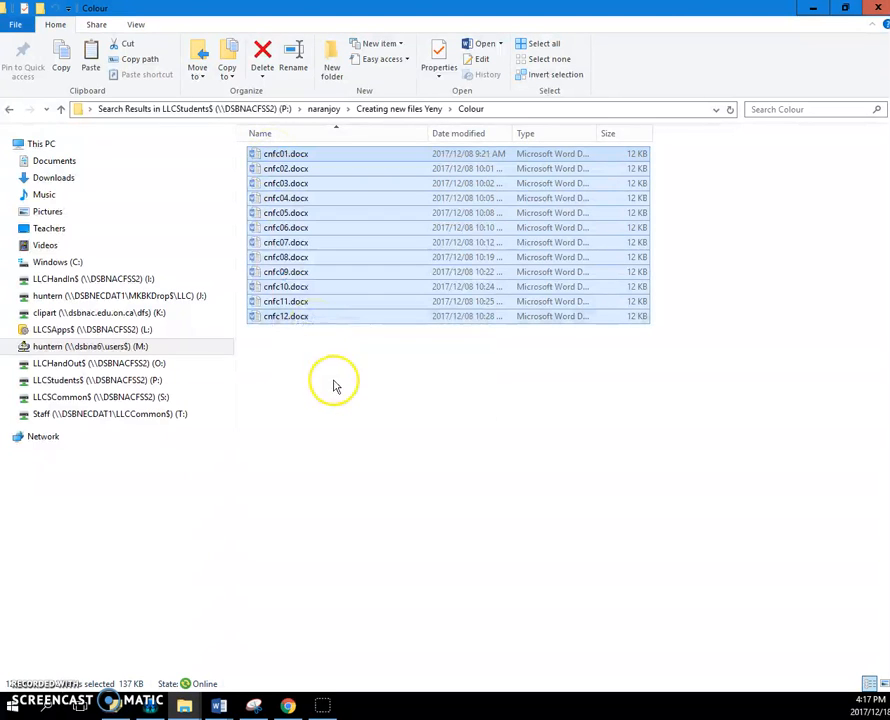
left_click(398, 109)
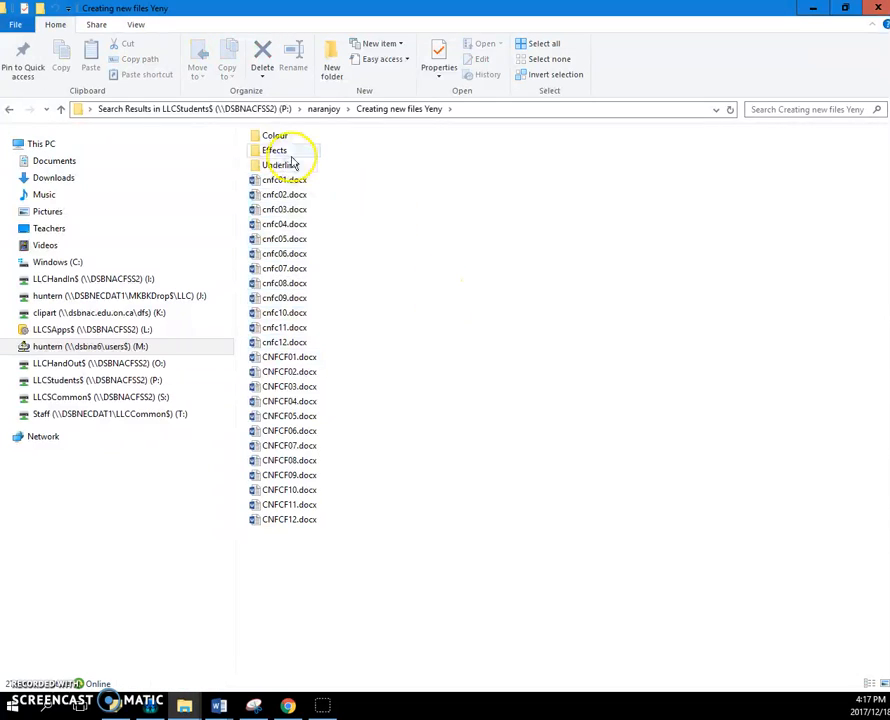
double_click(276, 135)
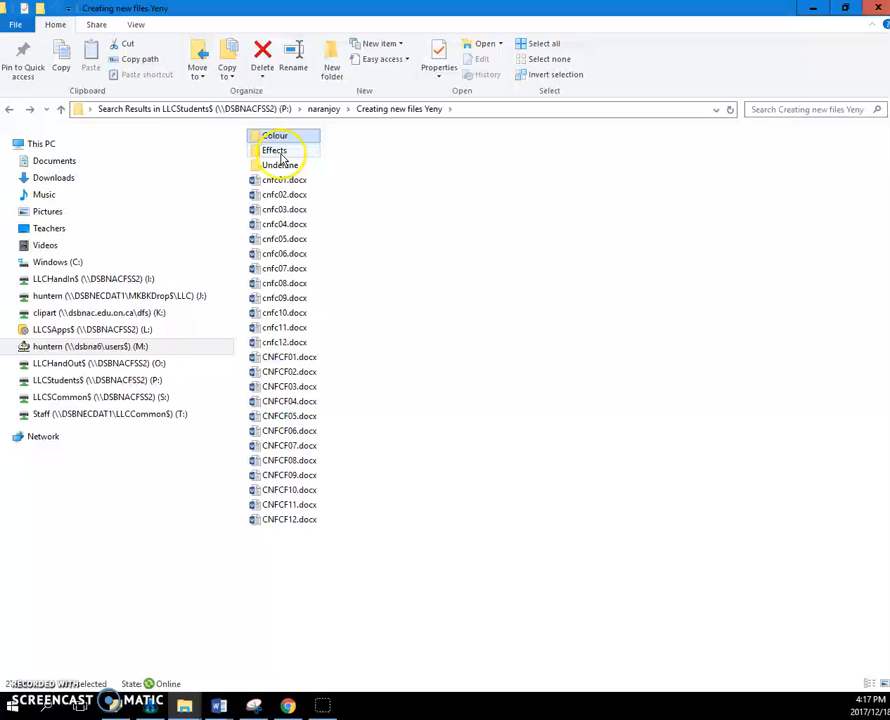
left_click(274, 150)
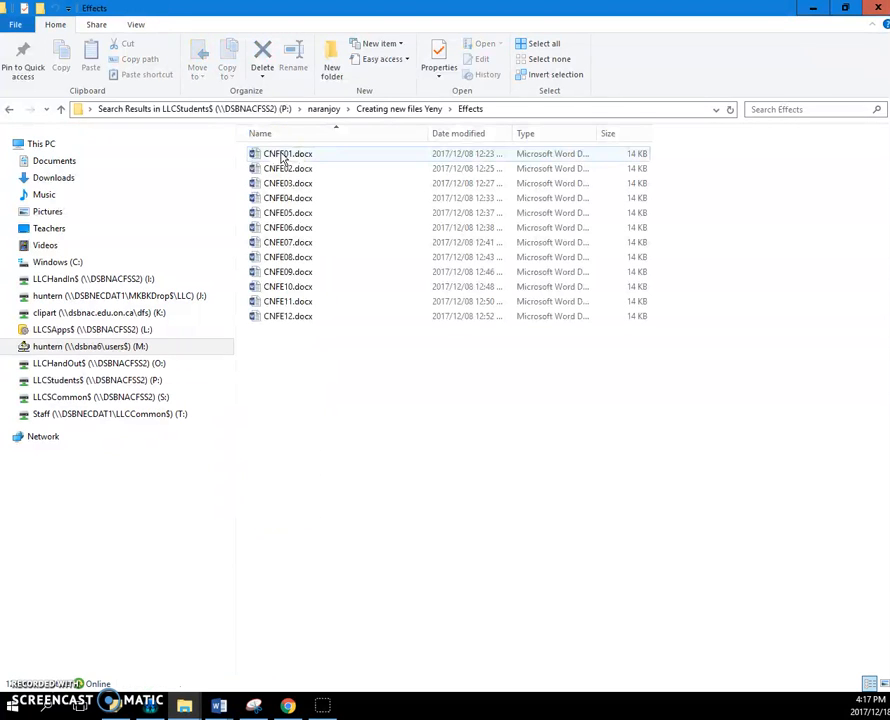
- Select the CNFE01–CNFE12 files and paste them into the main folder
left_click(330, 440)
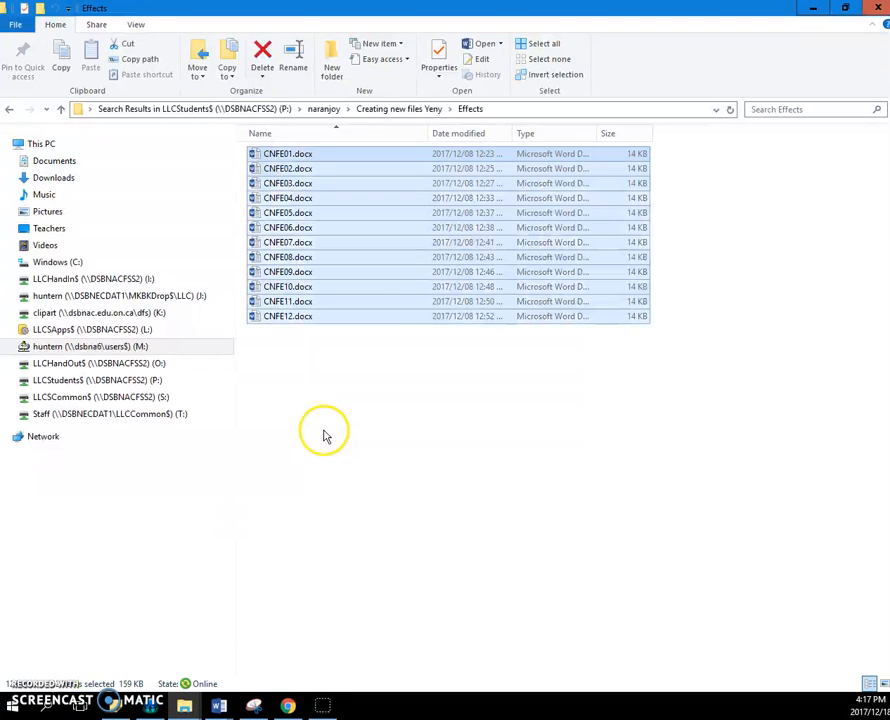
mouse_move(322, 430)
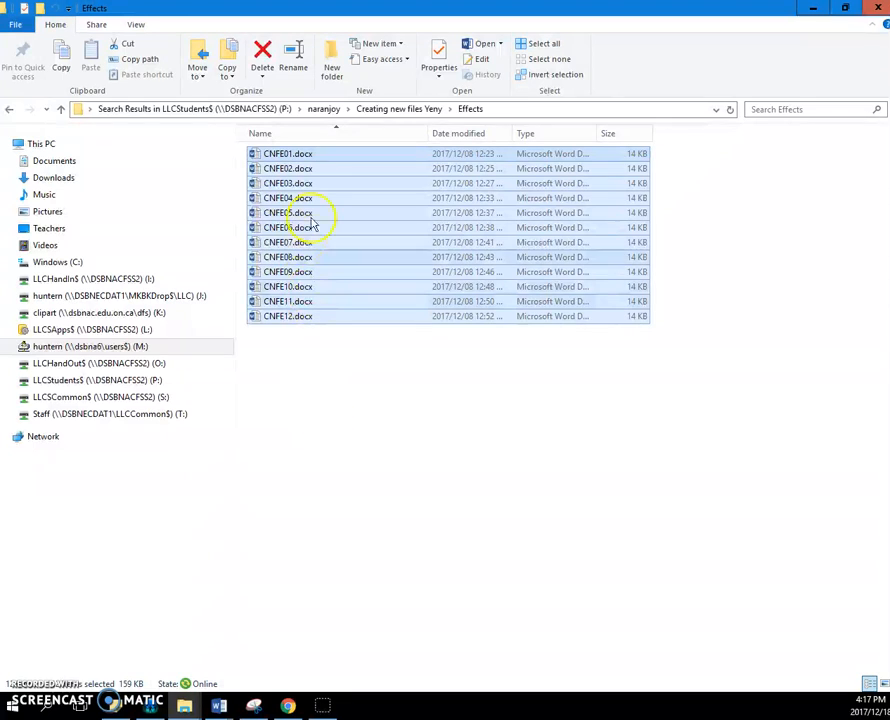
mouse_move(300, 155)
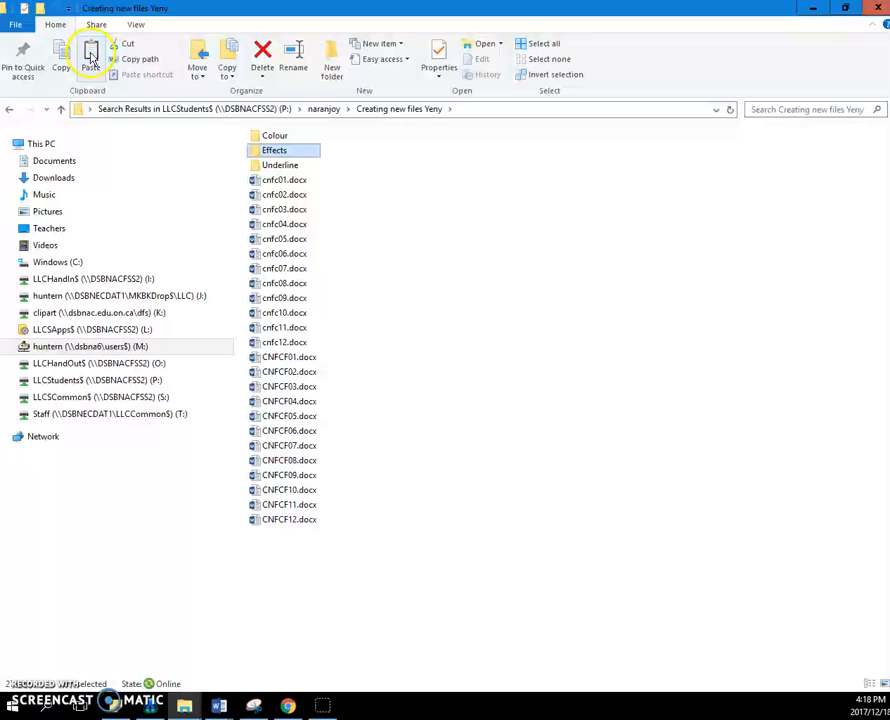
mouse_move(90, 55)
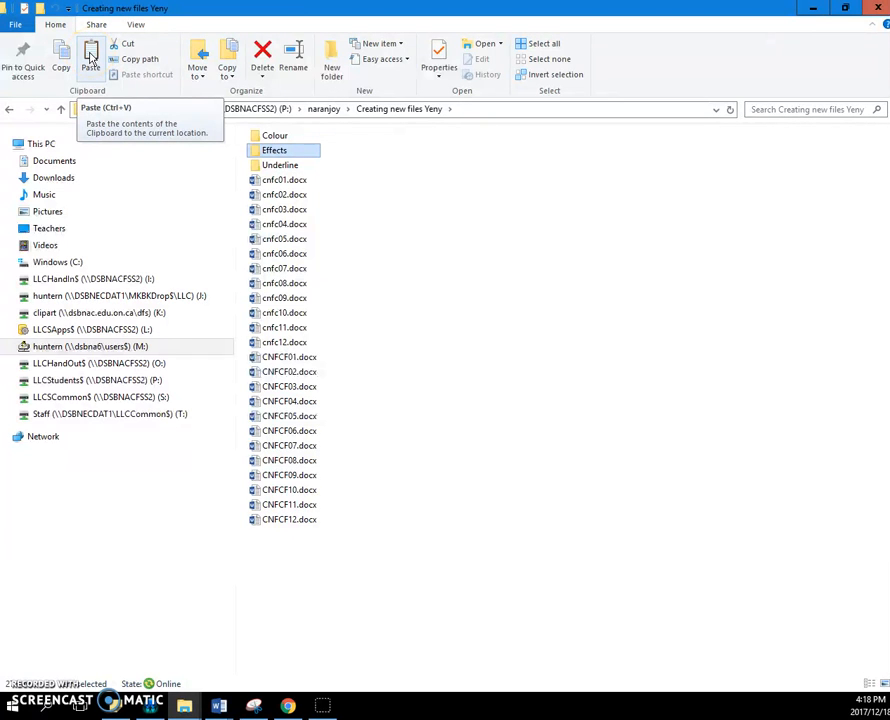
left_click(90, 57)
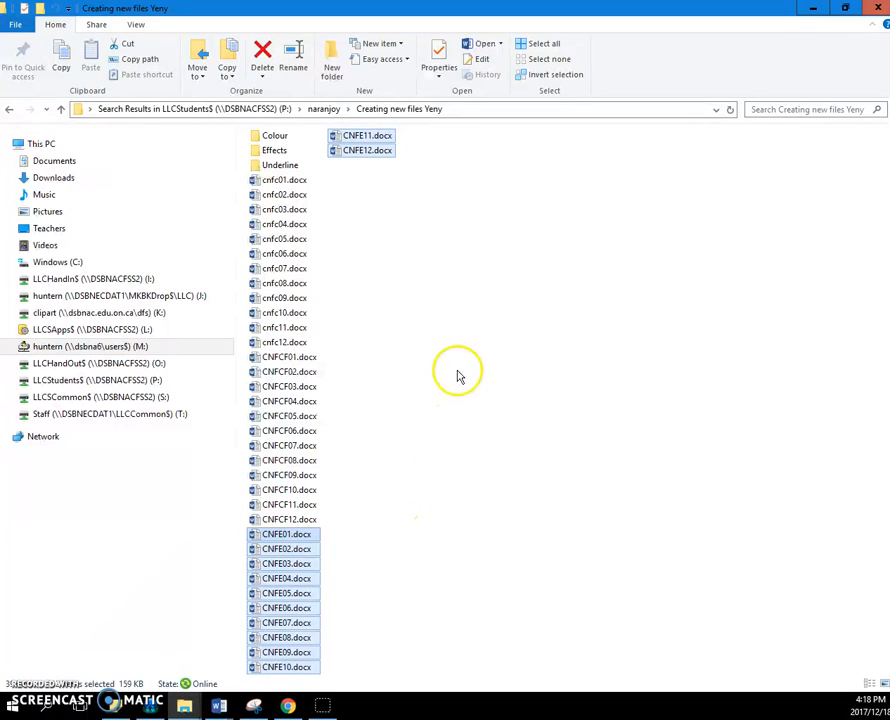
mouse_move(424, 245)
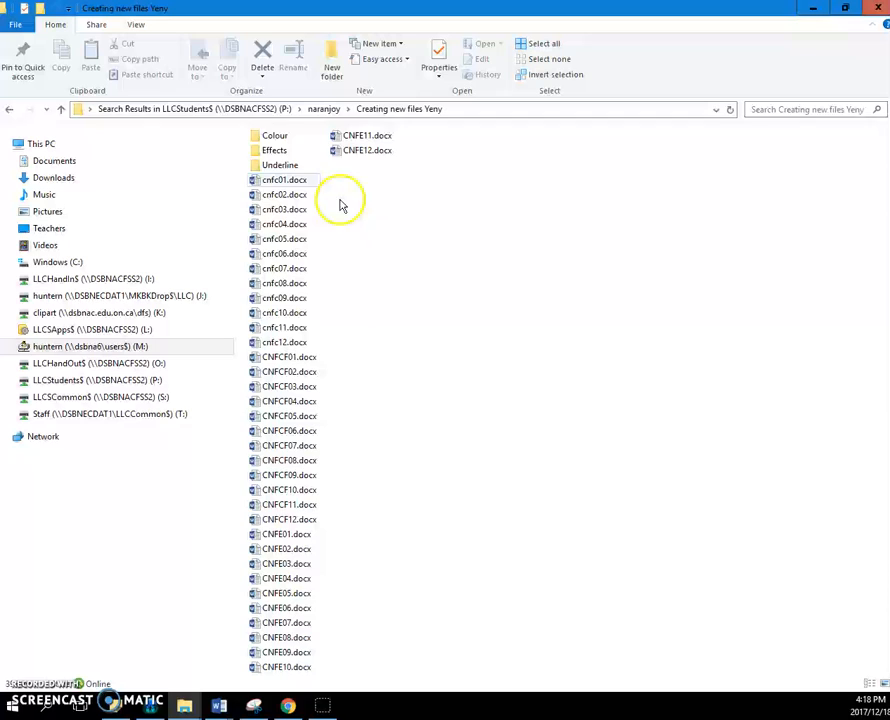
- Confirm Effects is empty, cut the CNFU files out, and verify Underline is empty
double_click(275, 150)
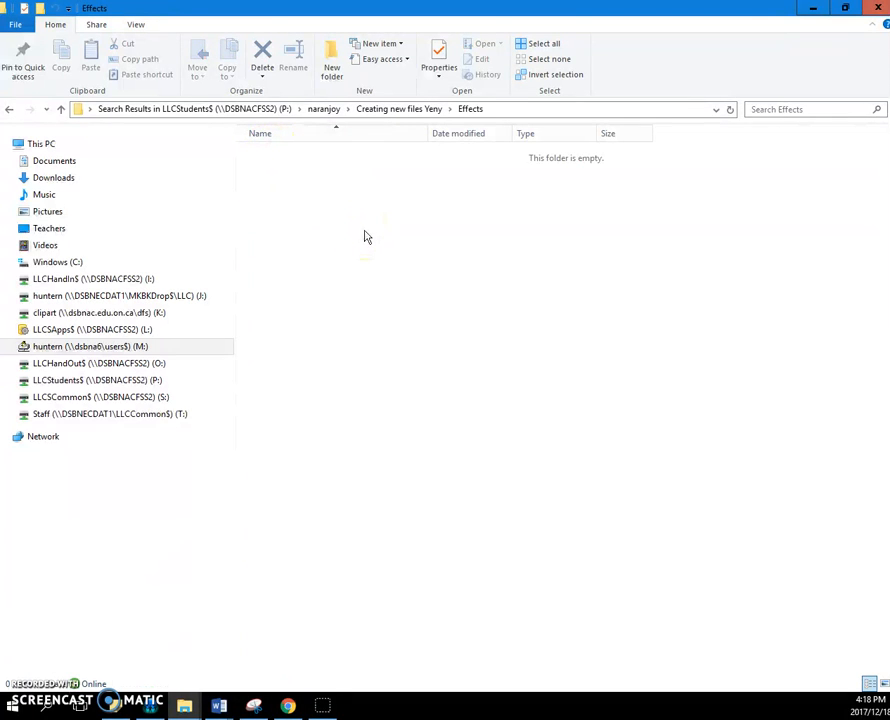
left_click(398, 108)
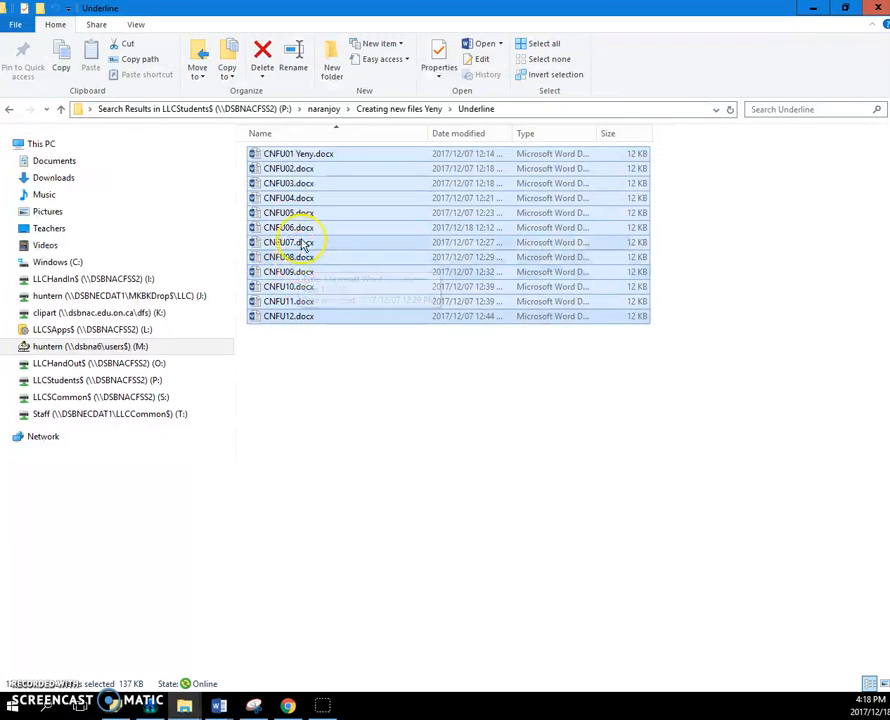
right_click(300, 242)
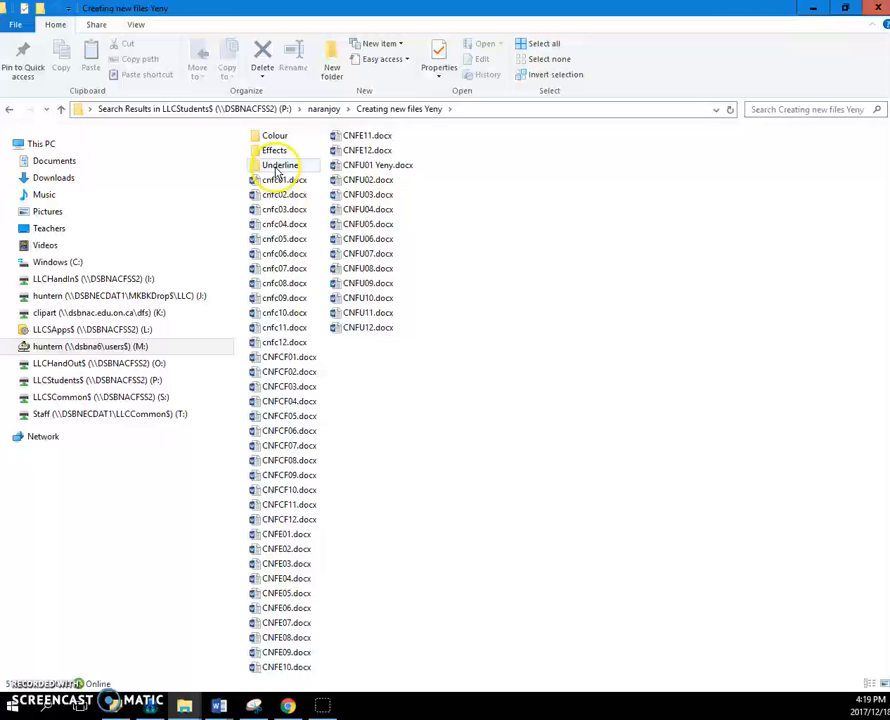
double_click(278, 165)
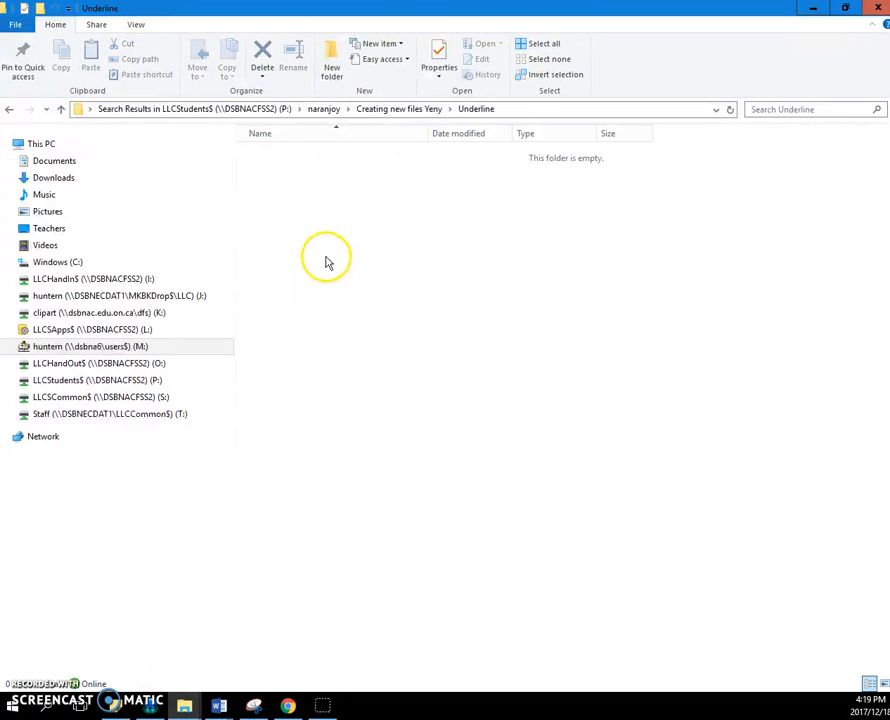
- From Creating new files Yeny, delete the Colour and Effects folders, then the Underline folder
left_click(9, 109)
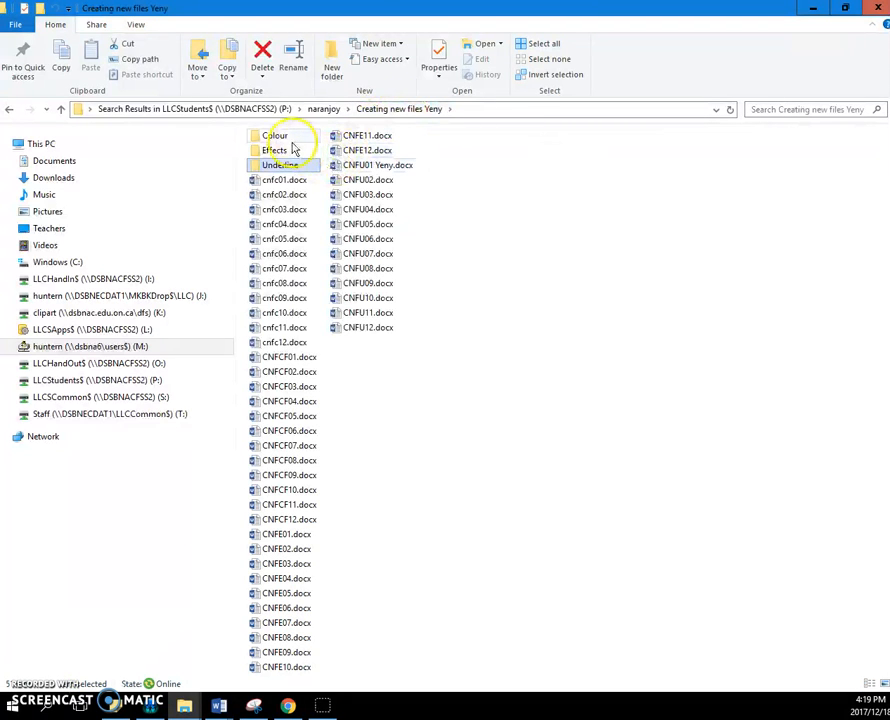
left_click(275, 135)
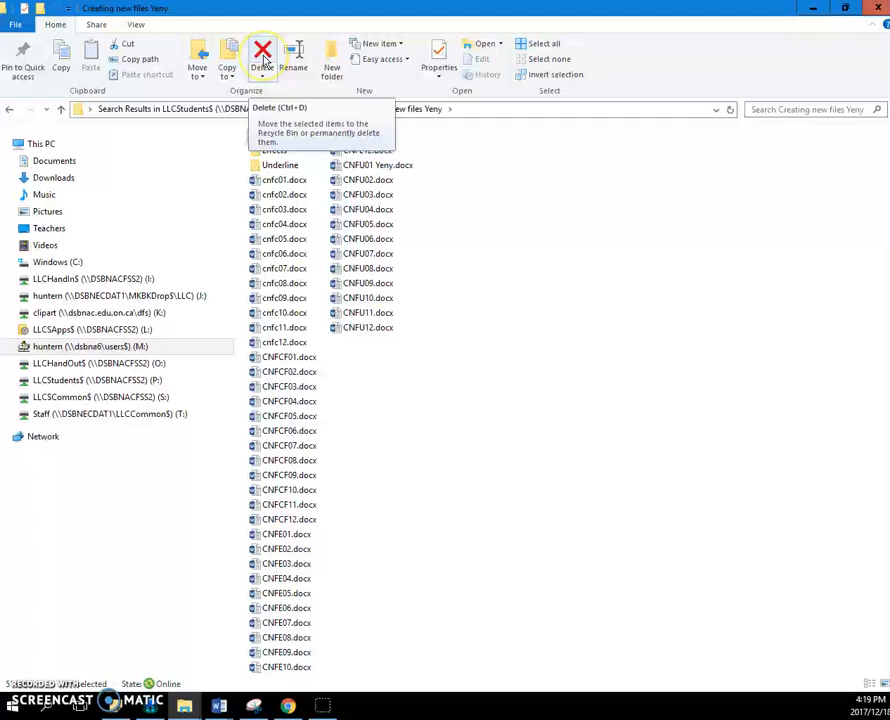
left_click(262, 55)
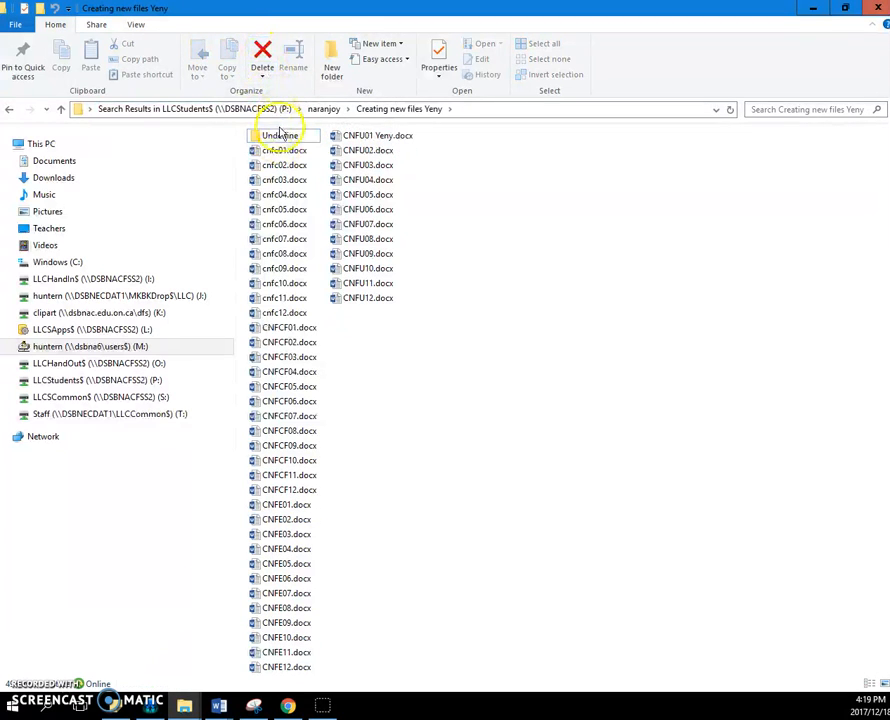
left_click(280, 135)
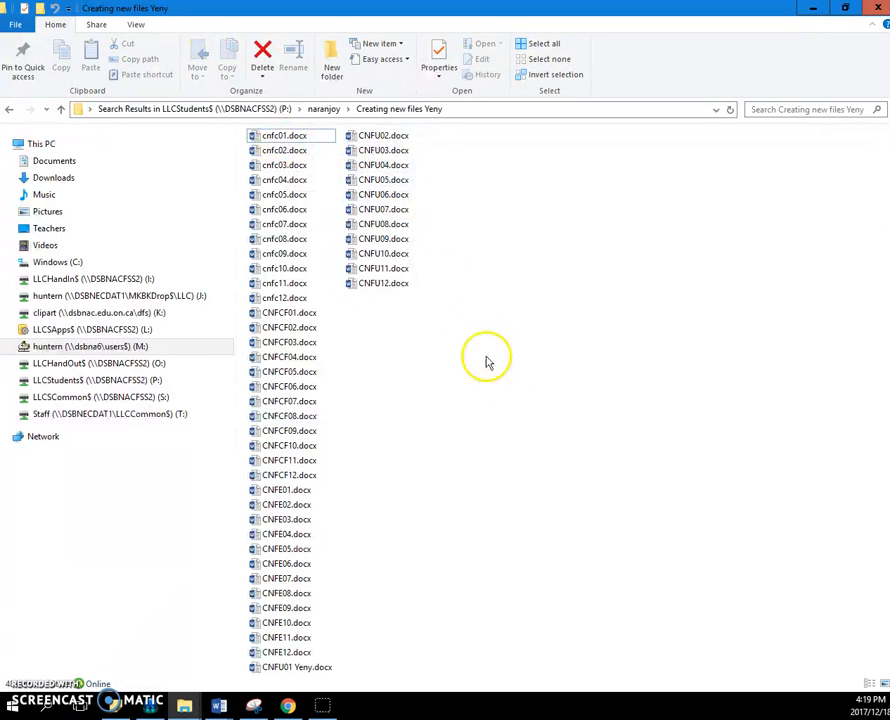
mouse_move(462, 350)
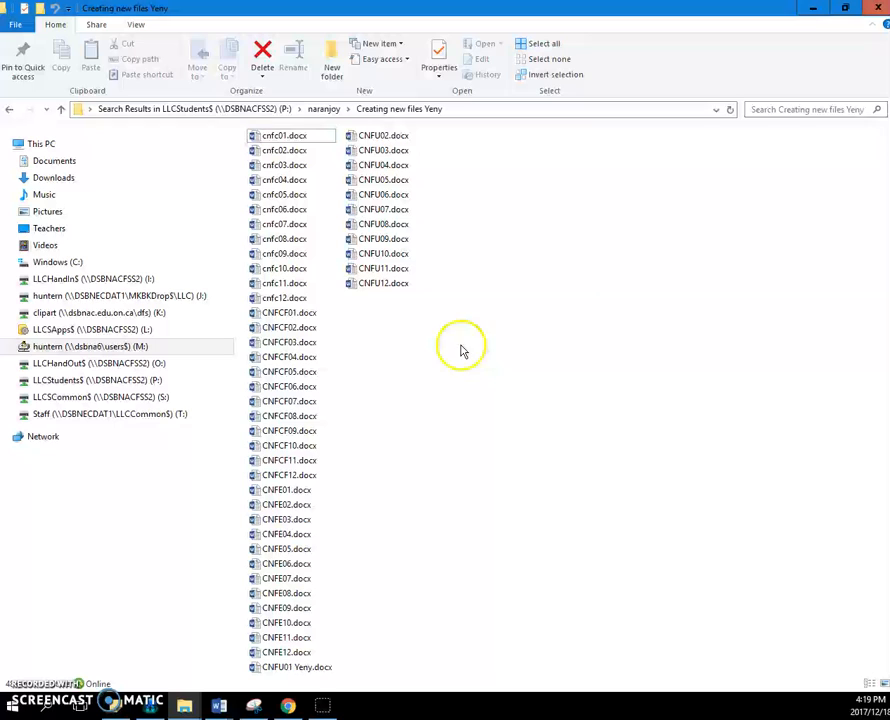
mouse_move(160, 585)
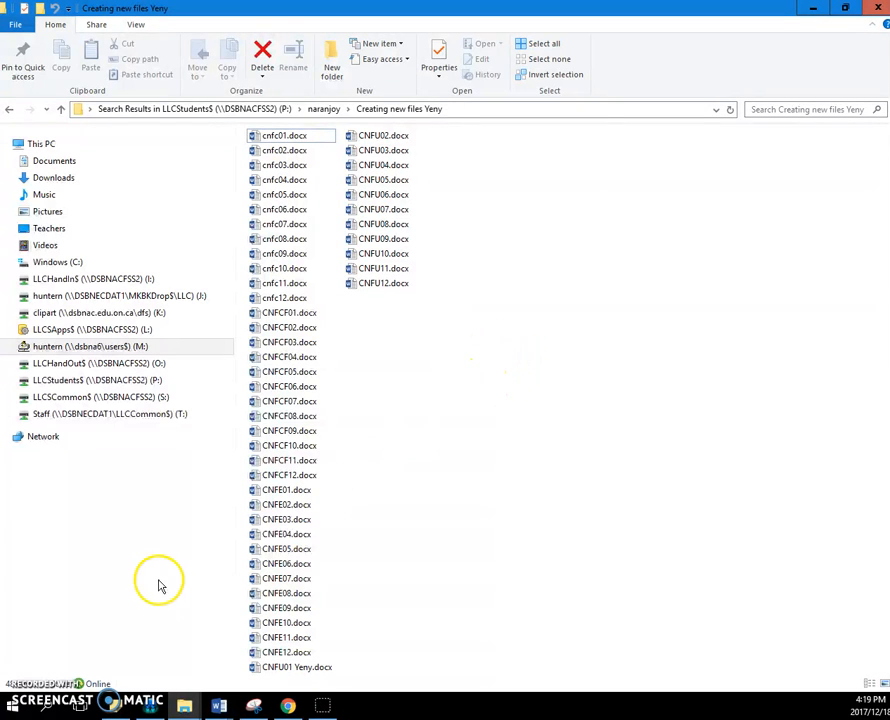